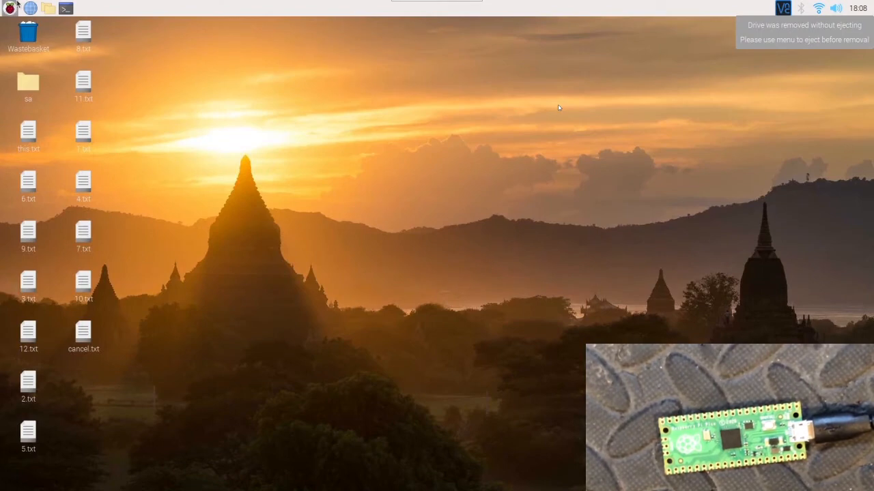
# Select the MicroPython (Raspberry Pi Pico) interpreter, enlarge the window, and recheck the interpreter list
pyautogui.click(8, 8)
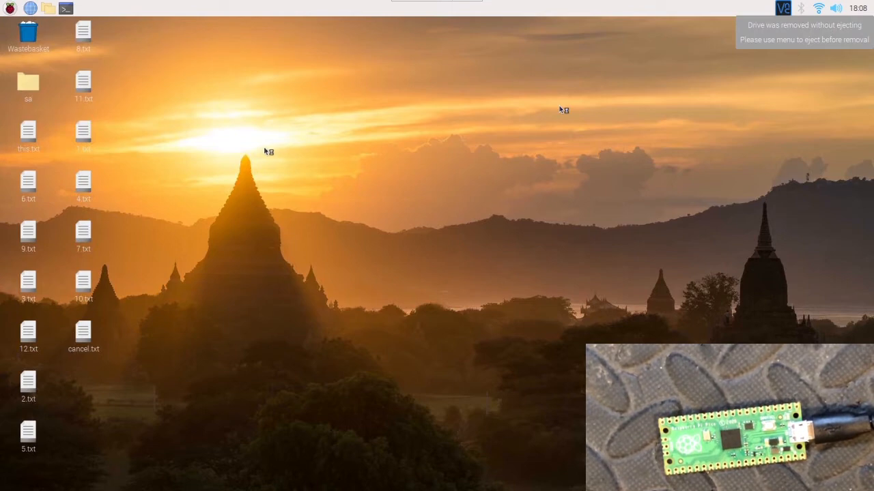
pyautogui.click(66, 8)
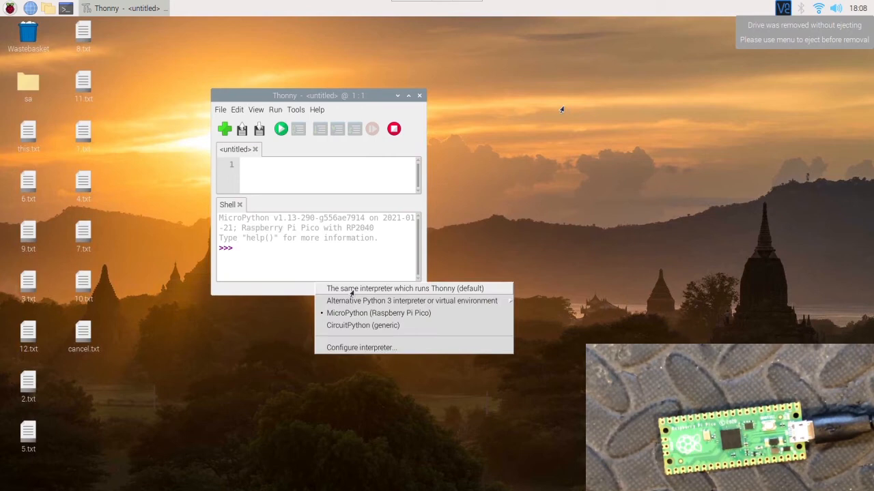
pyautogui.moveTo(347, 316)
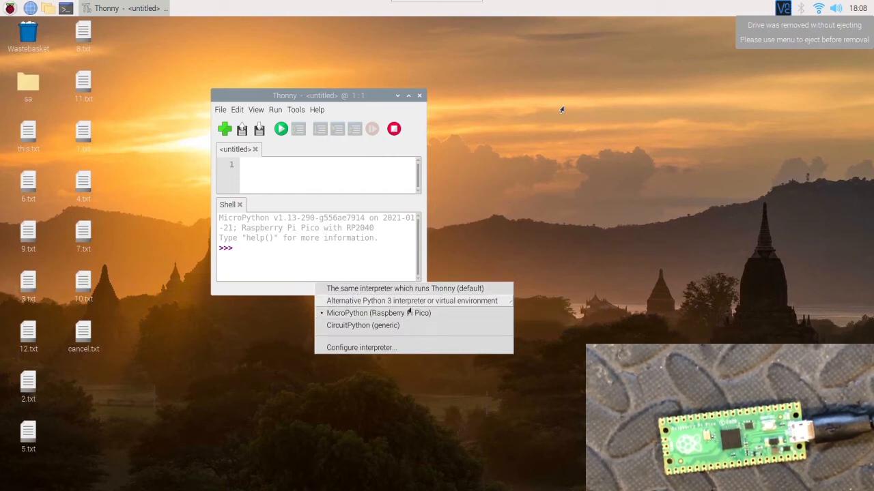
pyautogui.click(379, 312)
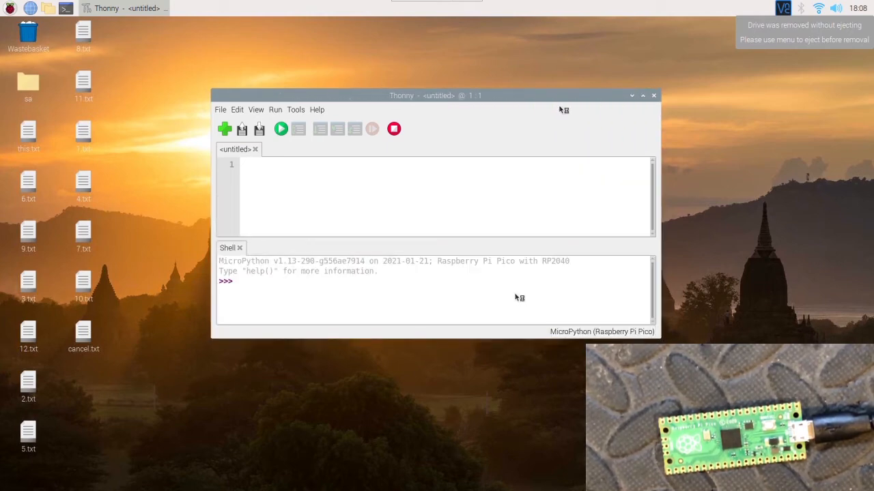
pyautogui.moveTo(498, 279)
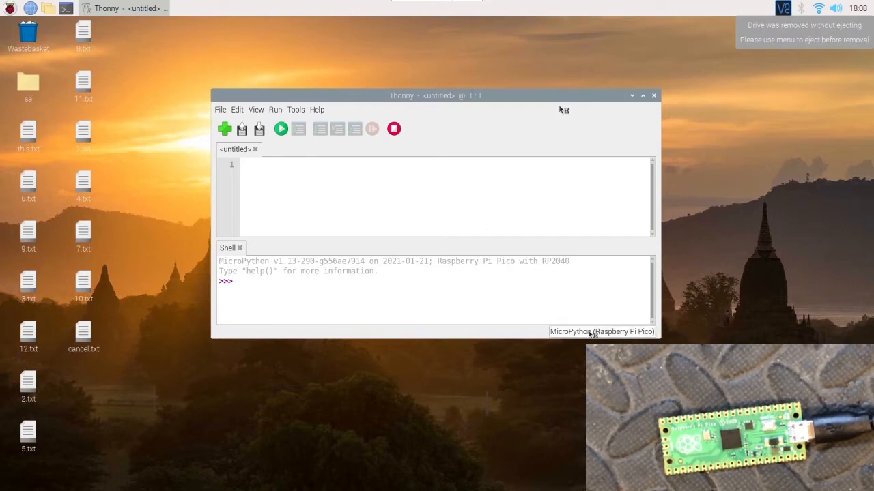
pyautogui.click(602, 331)
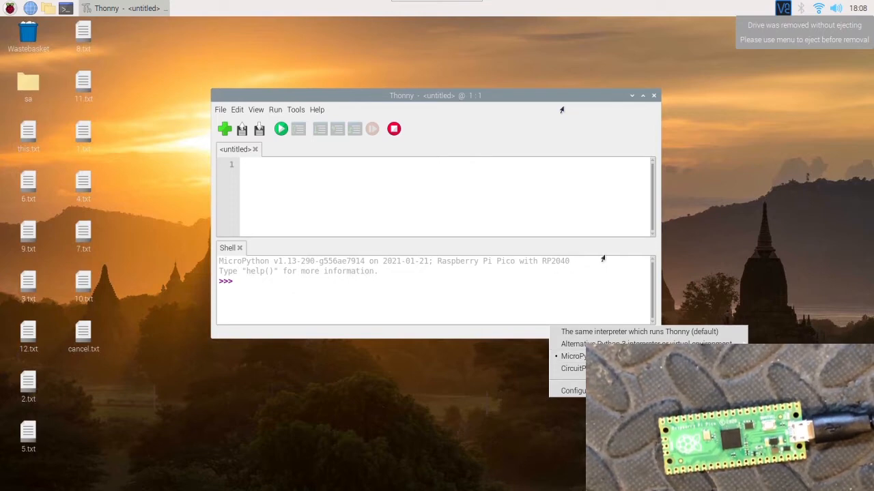
pyautogui.moveTo(593, 208)
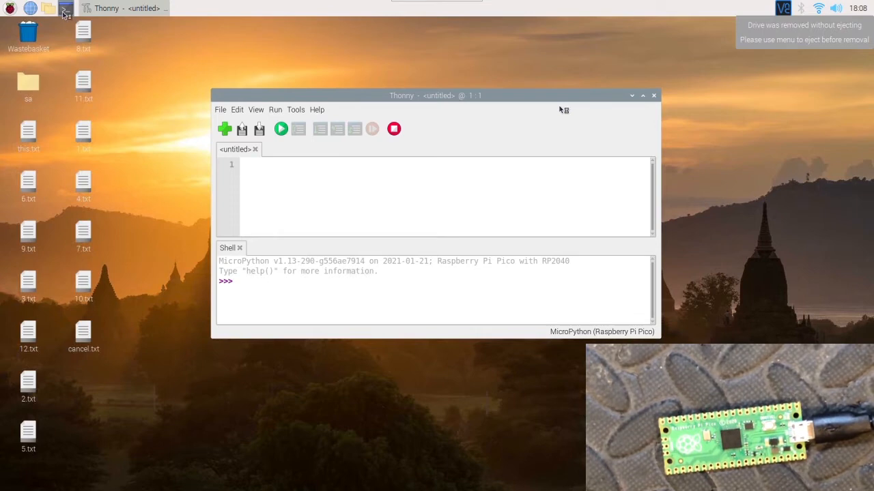
# Open LXTerminal and enter sudo apt-get install python3-thonny
pyautogui.click(65, 10)
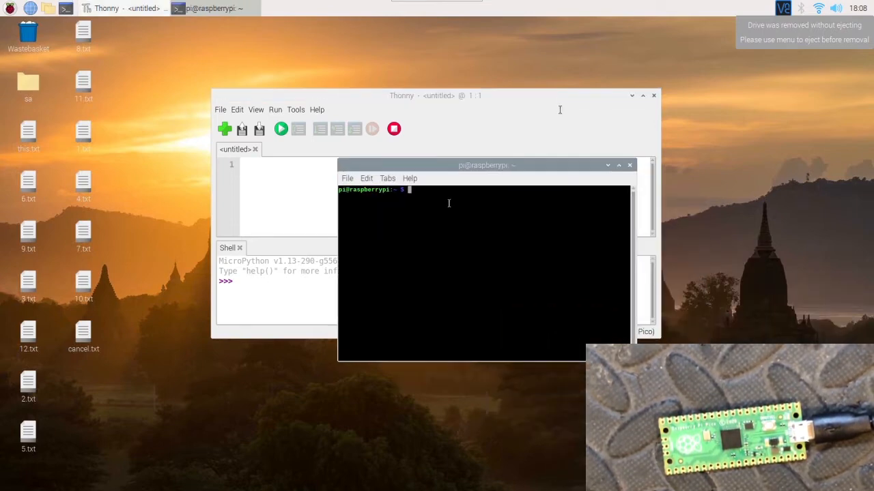
pyautogui.write('sudo apt-get install python3-thonny')
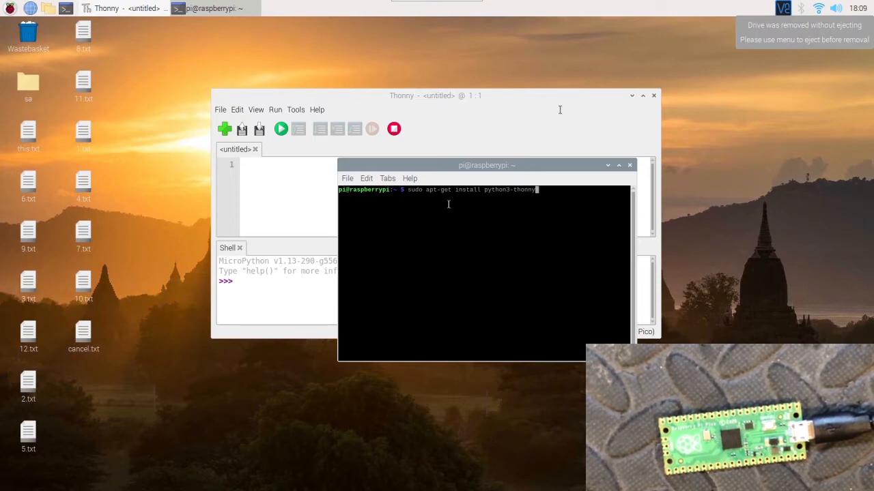
pyautogui.moveTo(456, 202)
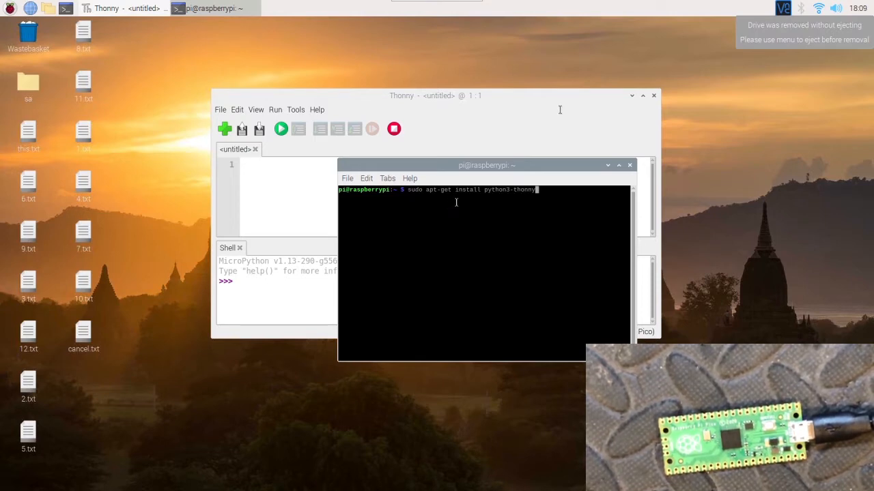
pyautogui.moveTo(504, 211)
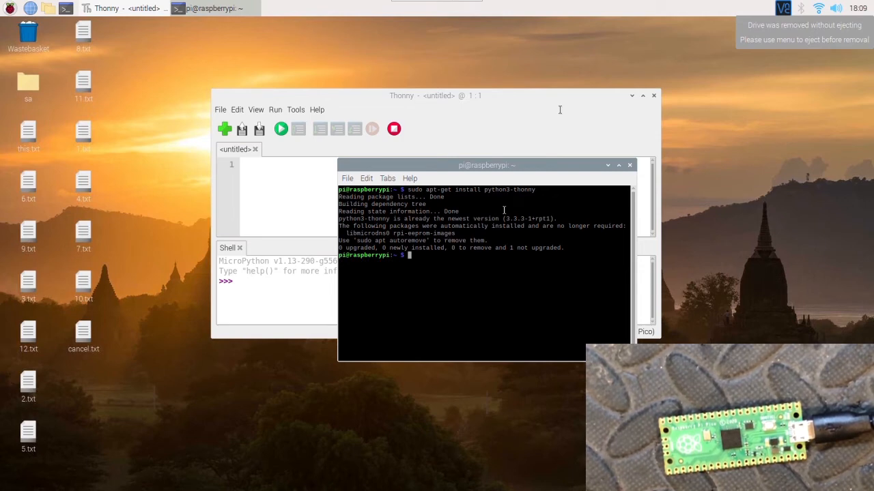
pyautogui.moveTo(504, 235)
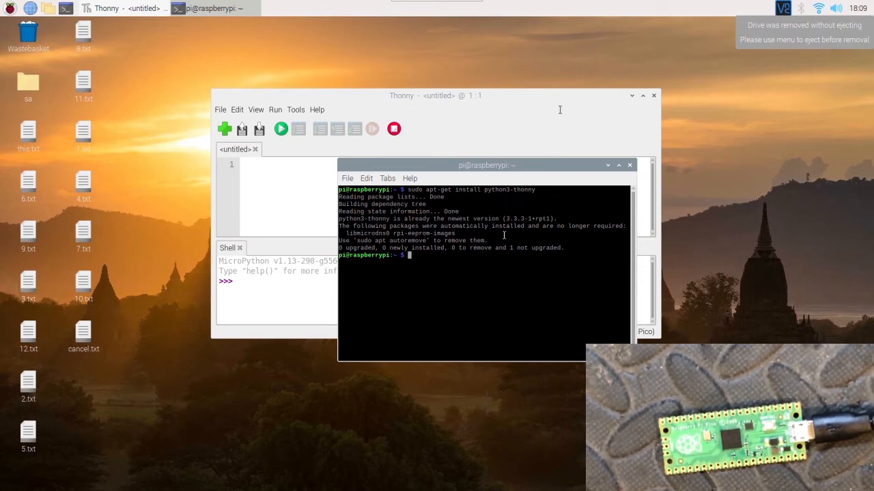
pyautogui.moveTo(502, 267)
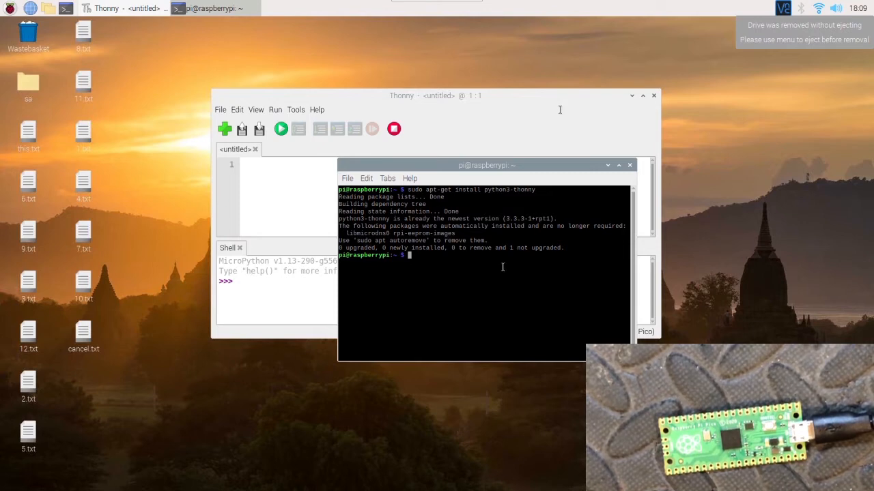
pyautogui.moveTo(592, 232)
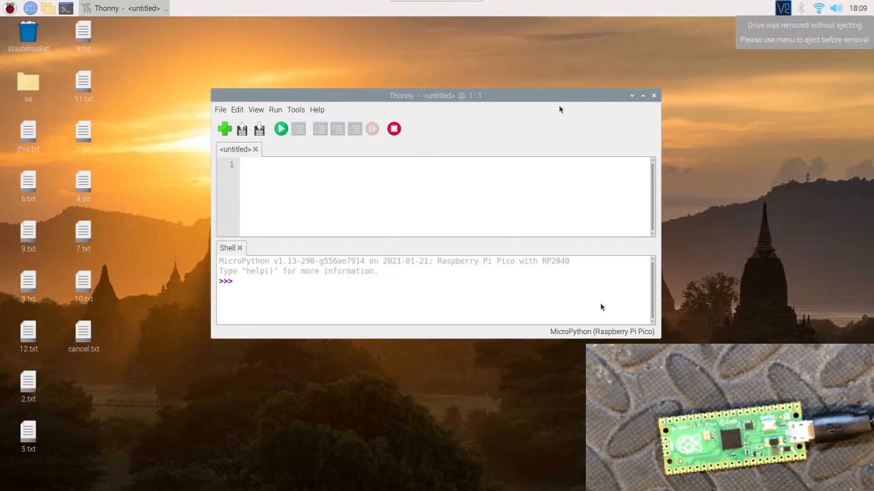
# Reselect MicroPython (Raspberry Pi Pico) from the status-bar interpreter list and focus the Shell
pyautogui.click(602, 332)
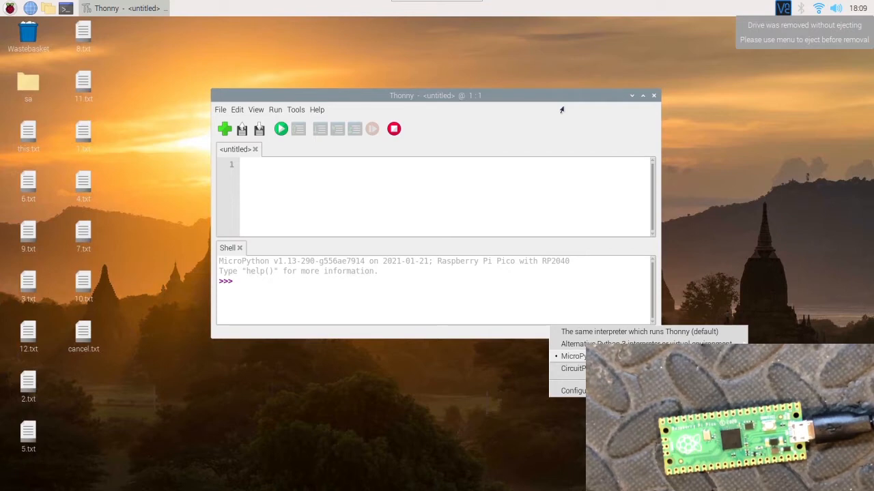
pyautogui.click(573, 355)
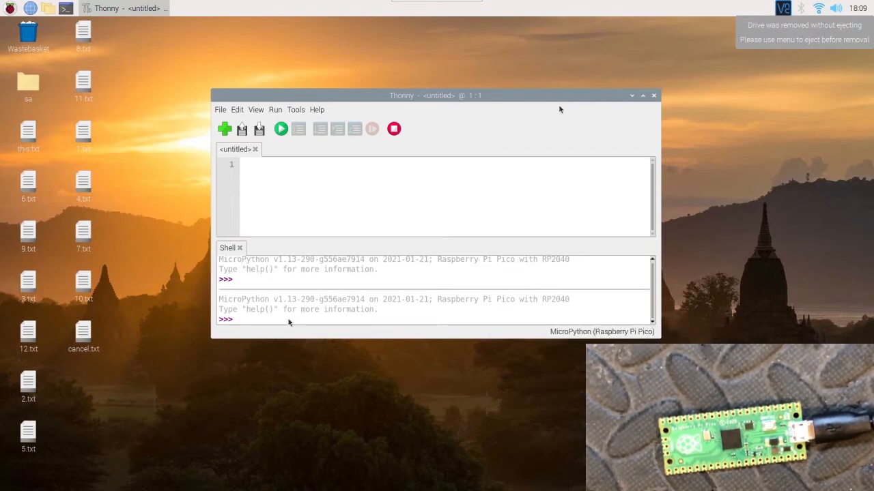
pyautogui.click(235, 320)
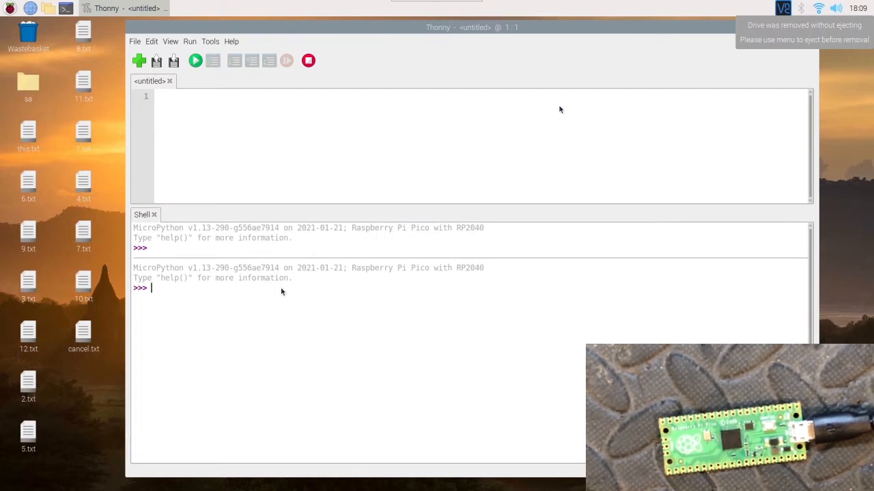
# Enter print('hello, from pico!') at the Pico shell prompt
pyautogui.write('p')
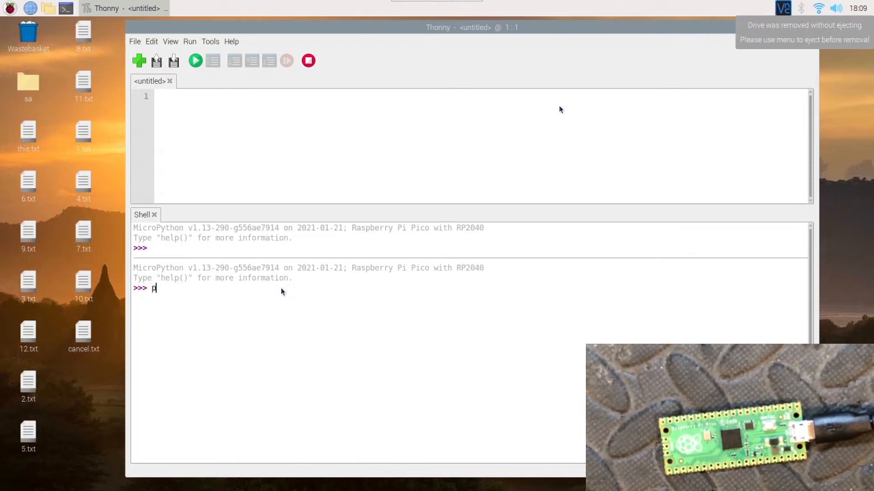
pyautogui.write('rint(')
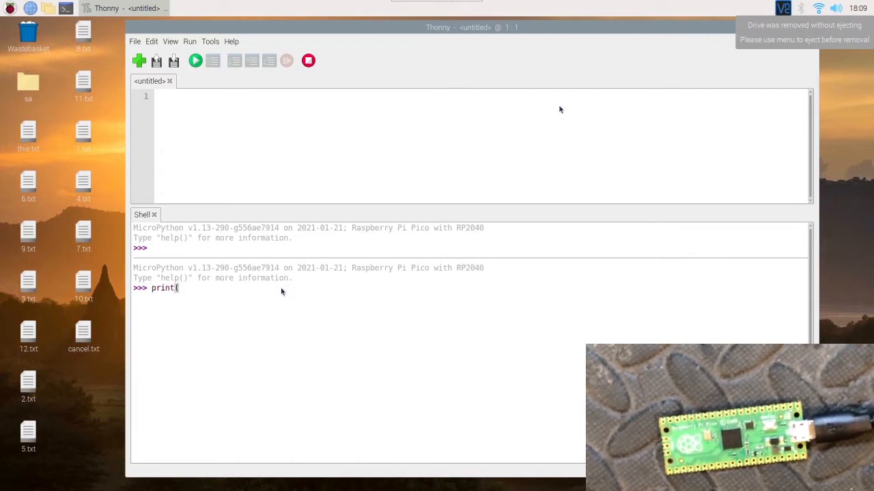
pyautogui.write("'h")
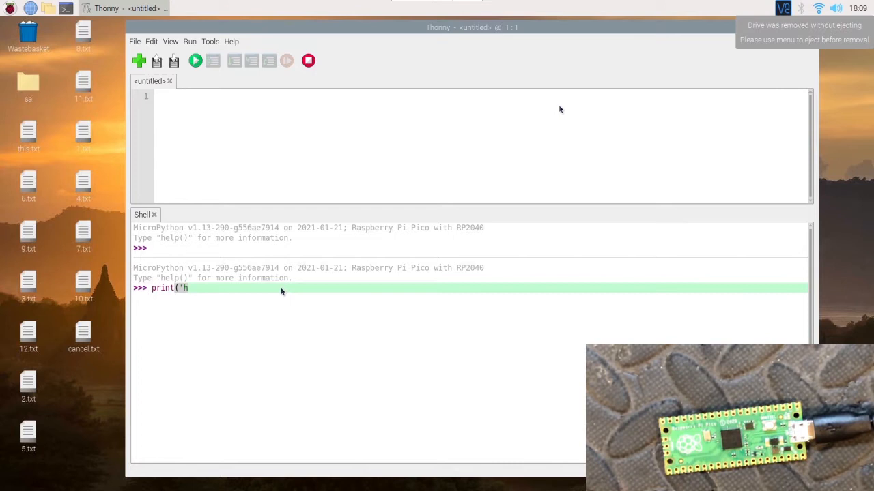
pyautogui.write('ello')
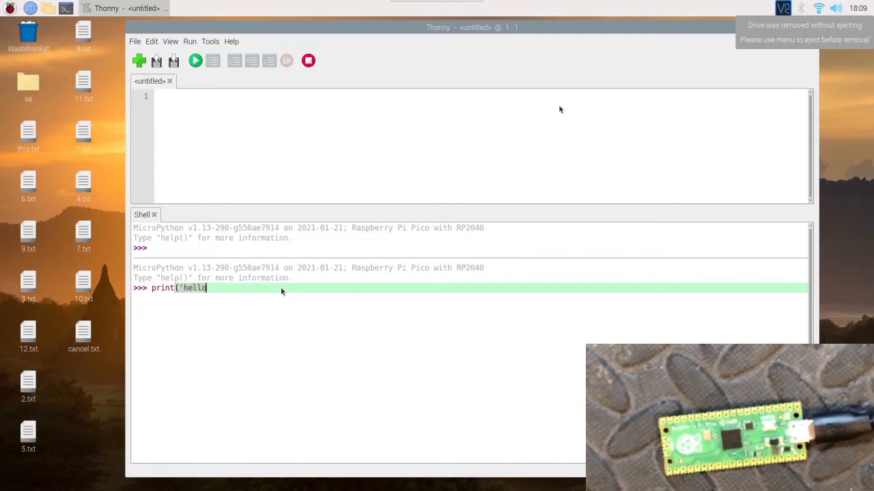
pyautogui.write(', from')
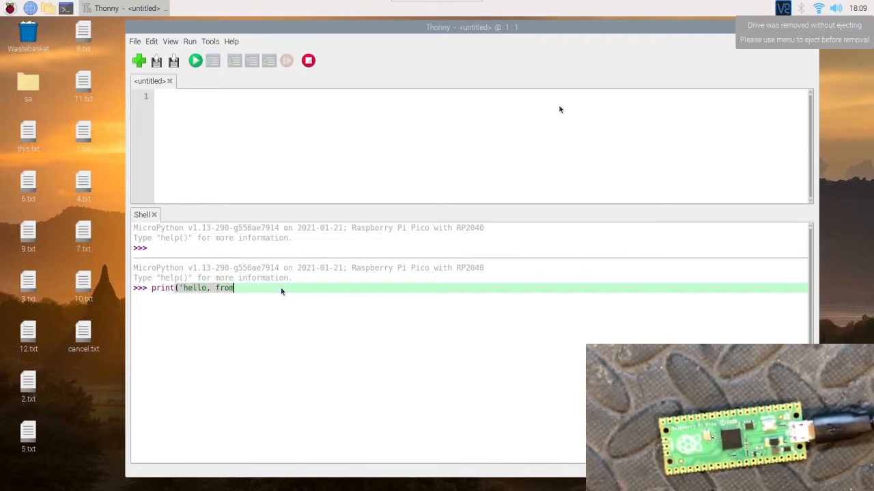
pyautogui.write('pico')
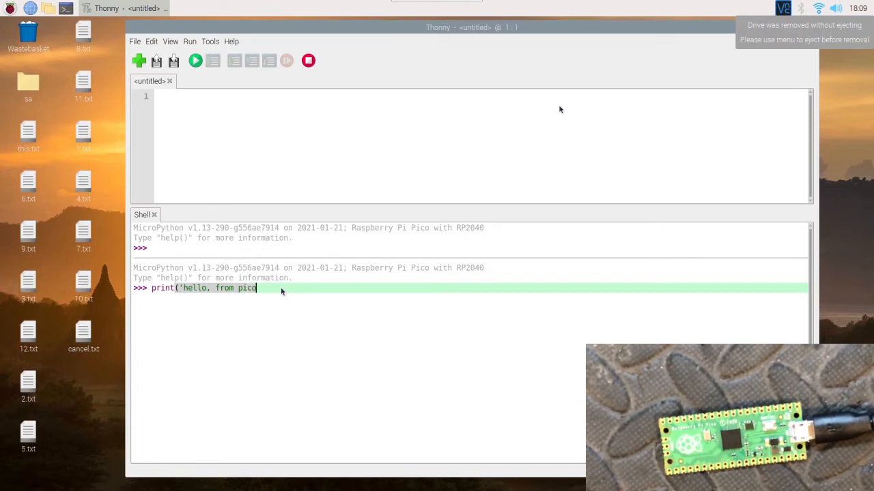
pyautogui.write("!')")
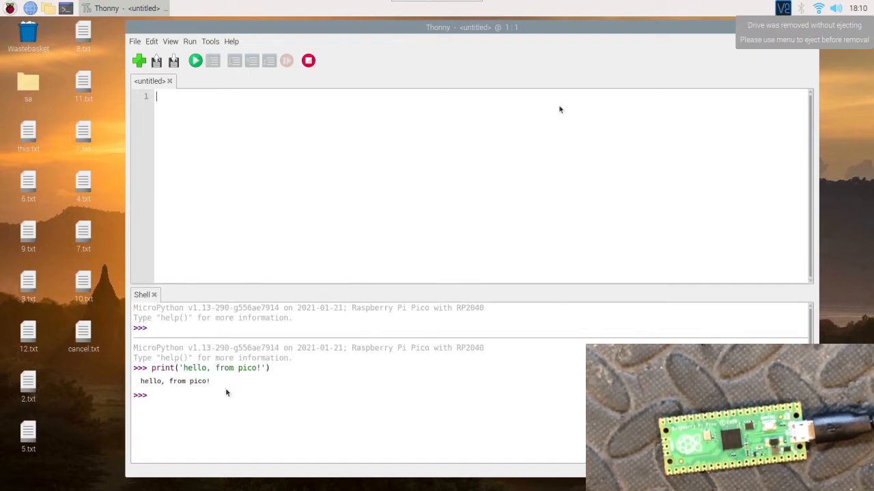
pyautogui.moveTo(246, 285)
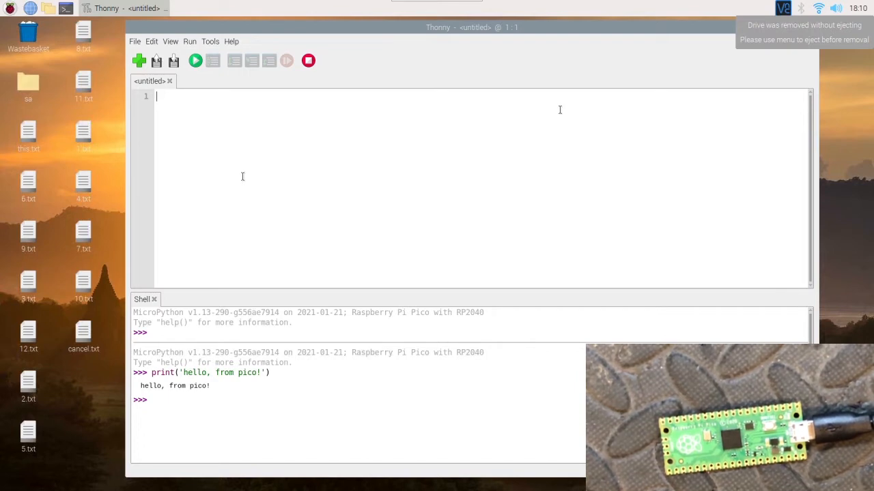
# Type print('hello, from pico!') on line 1 of the editor
pyautogui.write('print(')
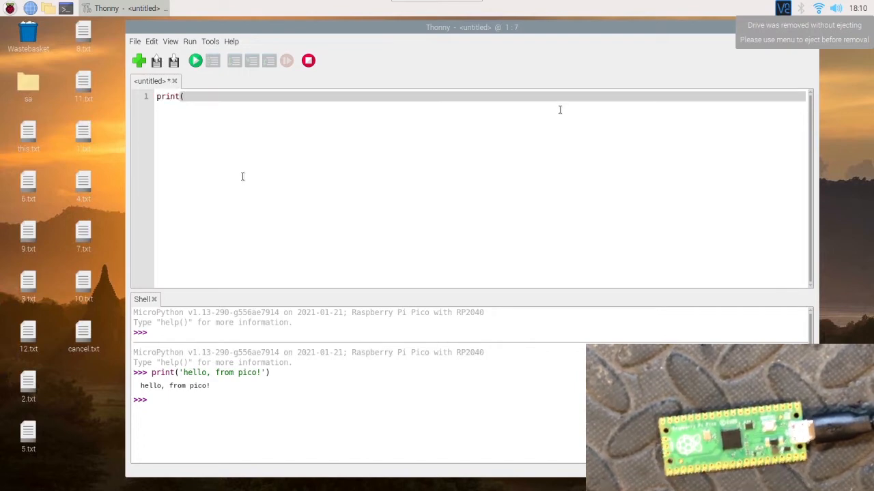
pyautogui.write("'hello")
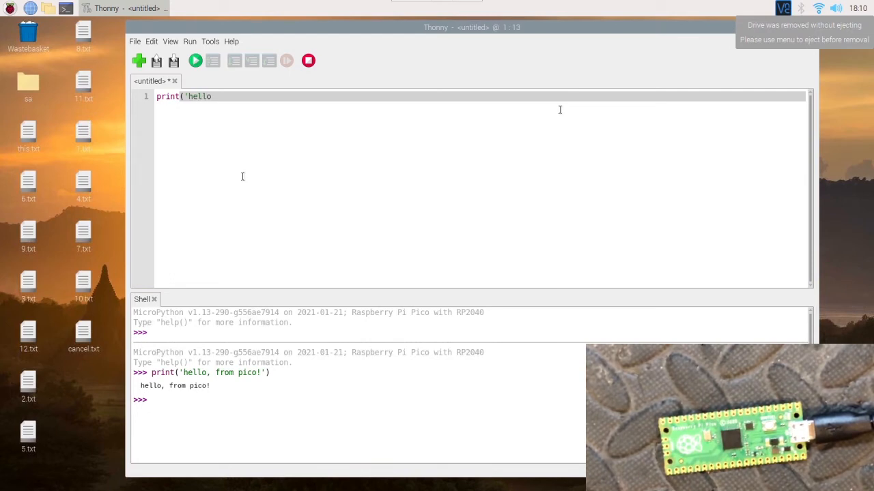
pyautogui.write(', from')
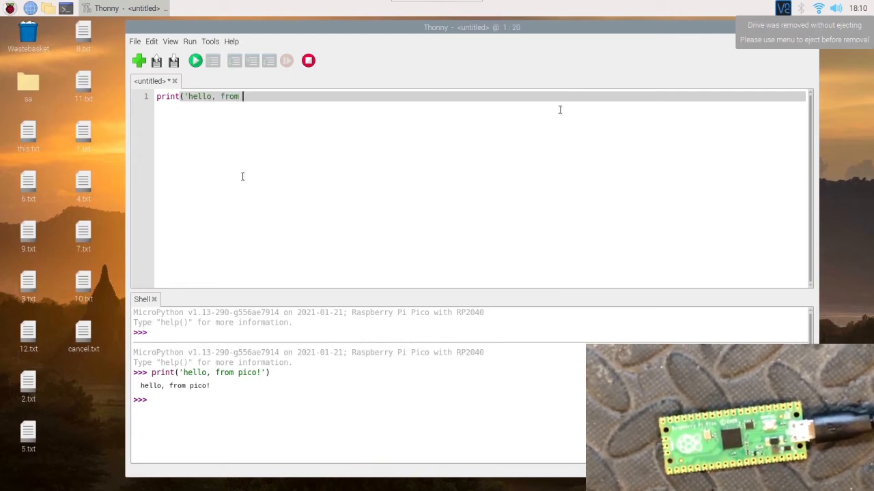
pyautogui.write('pico')
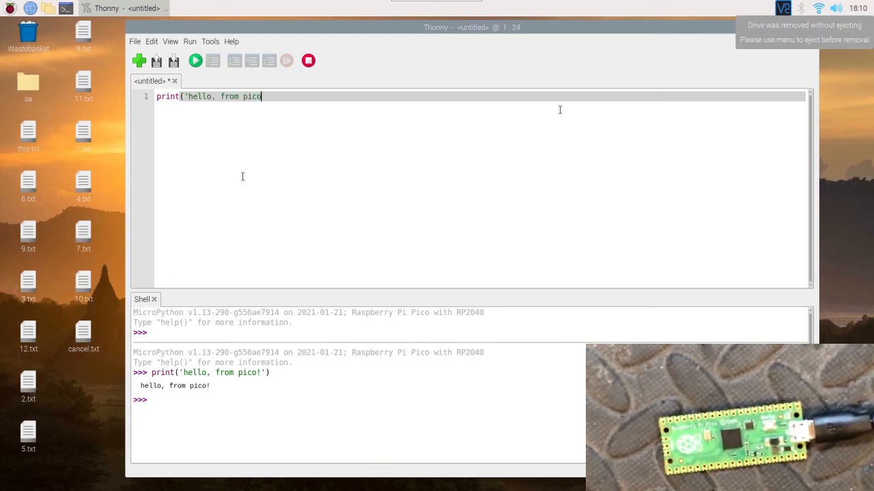
pyautogui.write("!')")
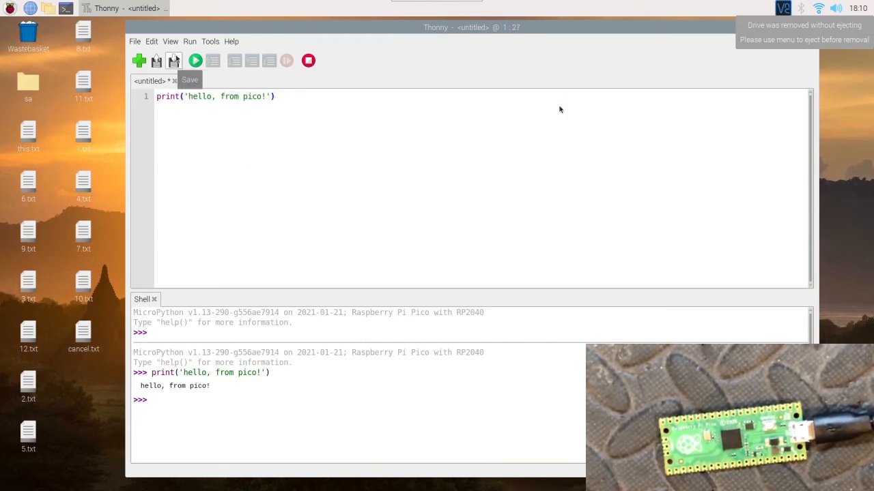
# Save the script to the Raspberry Pi Pico under the name hello.py
pyautogui.click(174, 61)
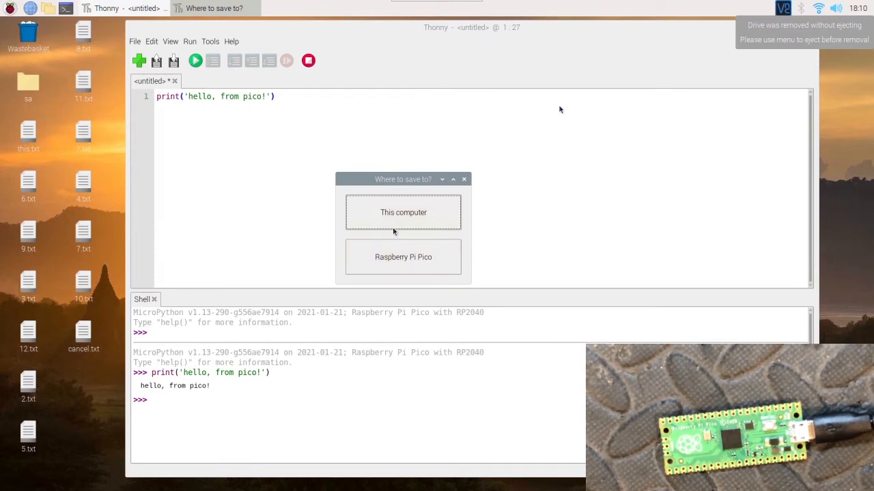
pyautogui.moveTo(393, 266)
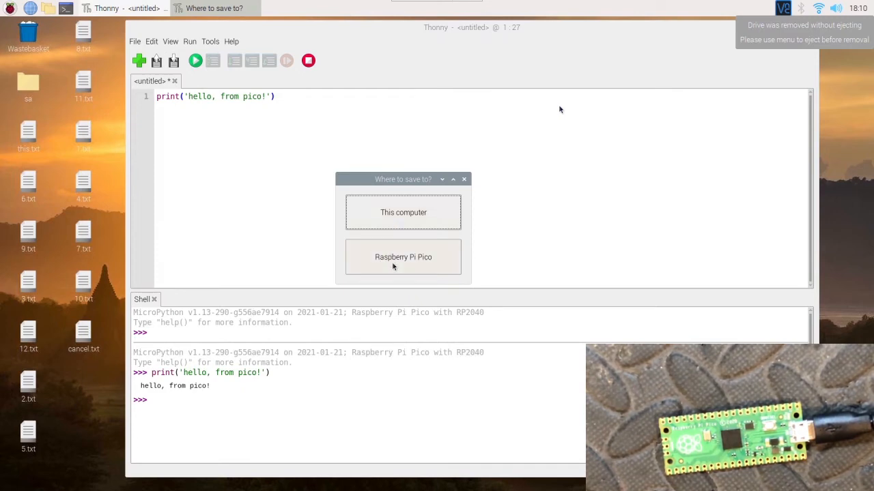
pyautogui.click(403, 257)
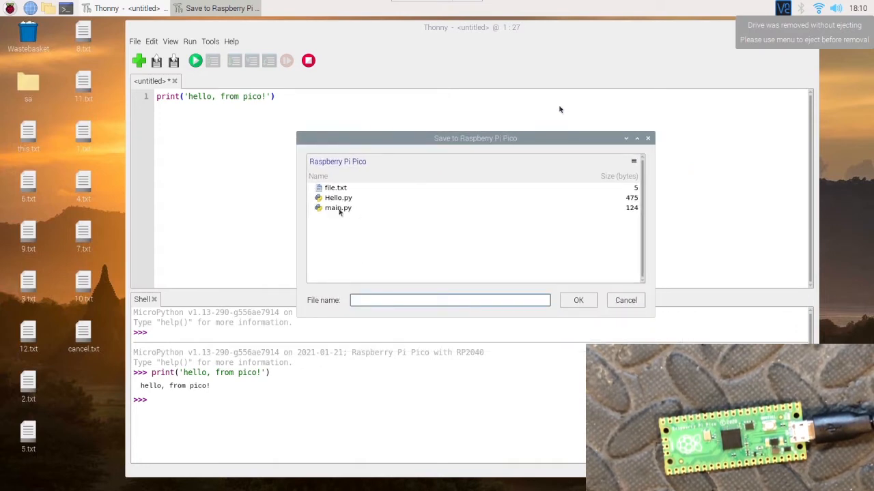
pyautogui.moveTo(339, 216)
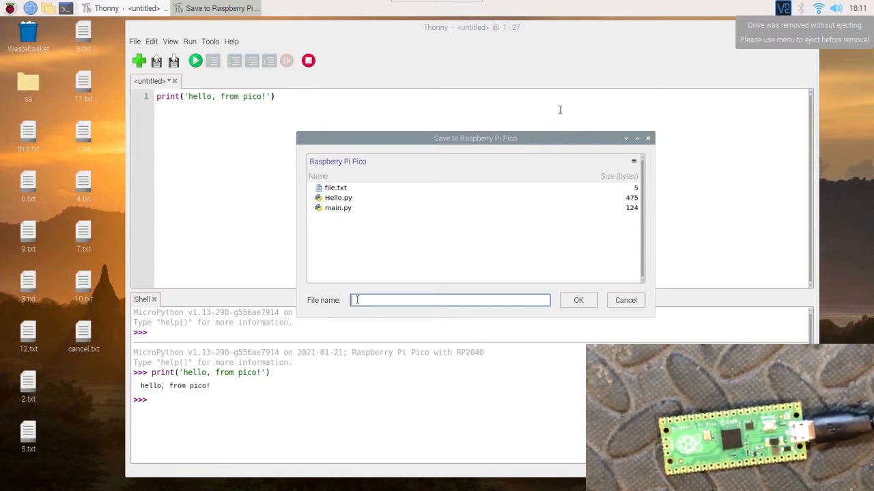
pyautogui.write('hello')
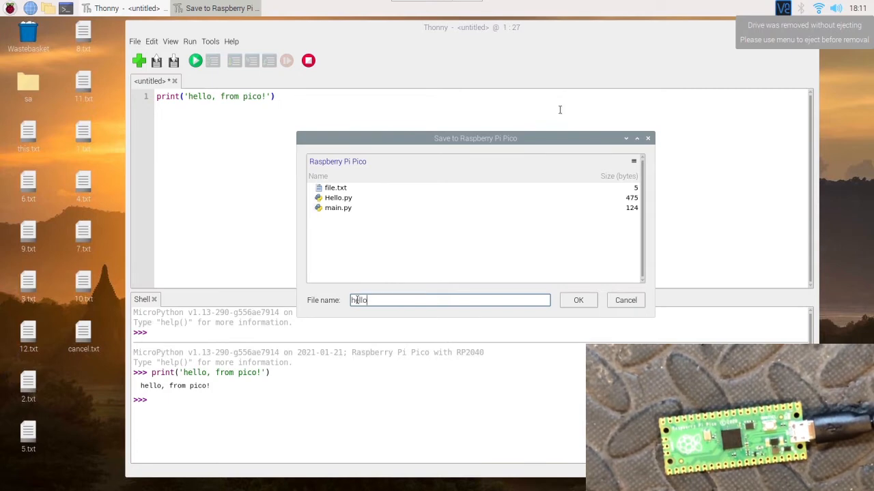
pyautogui.write('.py')
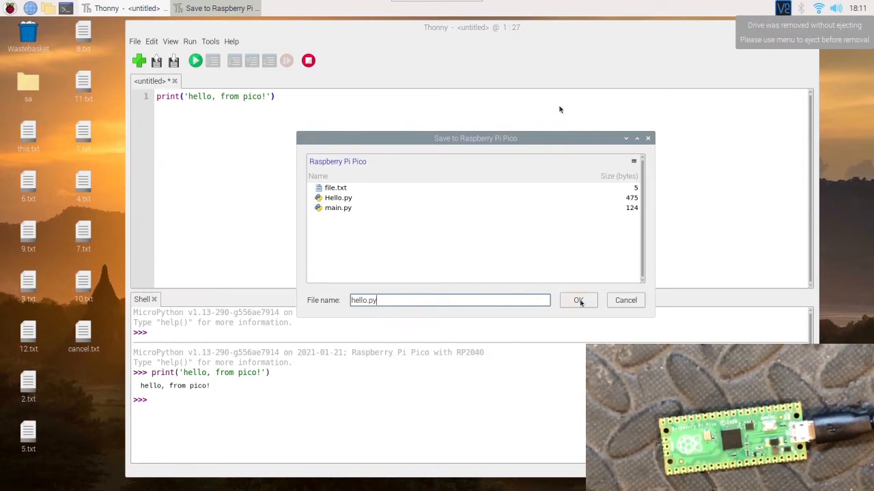
pyautogui.click(578, 300)
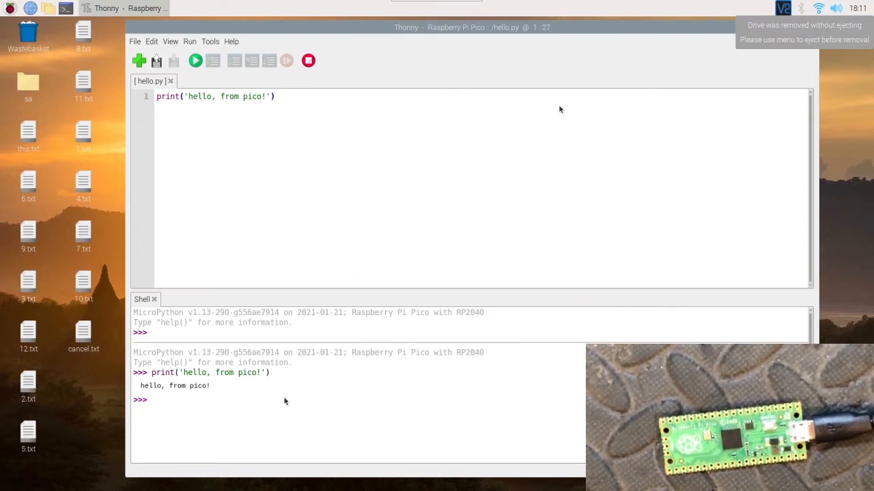
pyautogui.moveTo(196, 61)
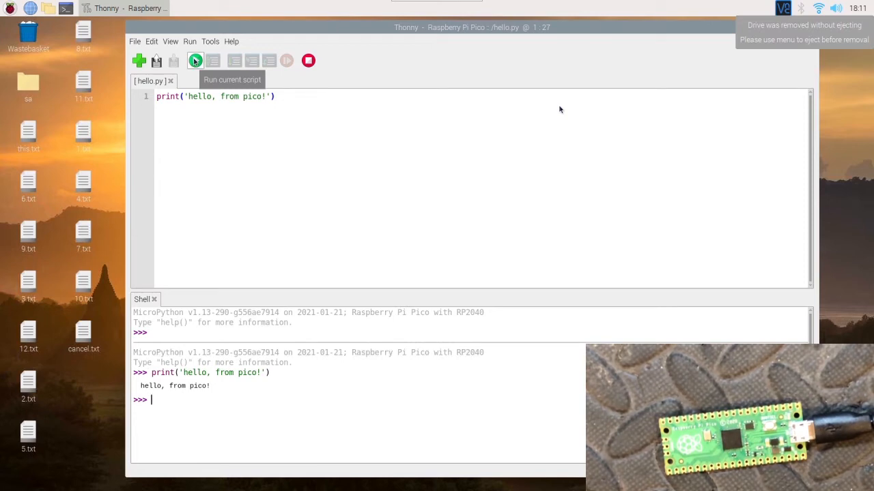
# Run hello.py on the Pico twice, printing hello, from pico! in the shell
pyautogui.click(195, 60)
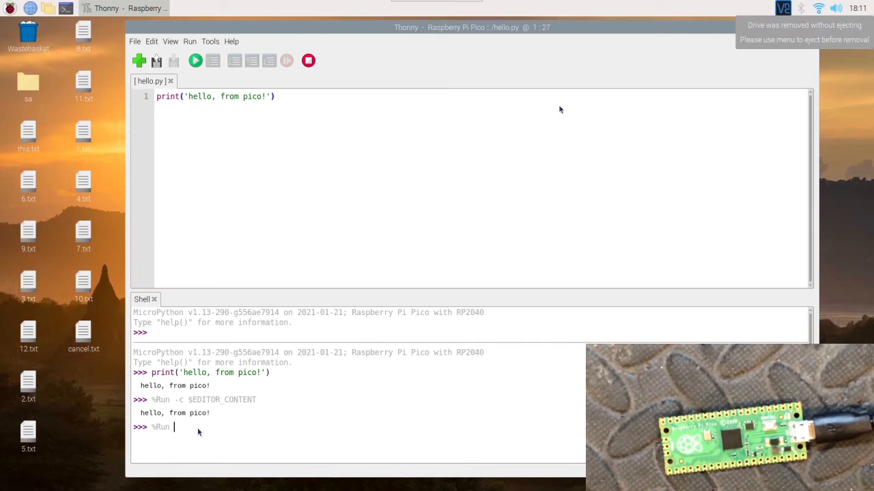
pyautogui.write('-c')
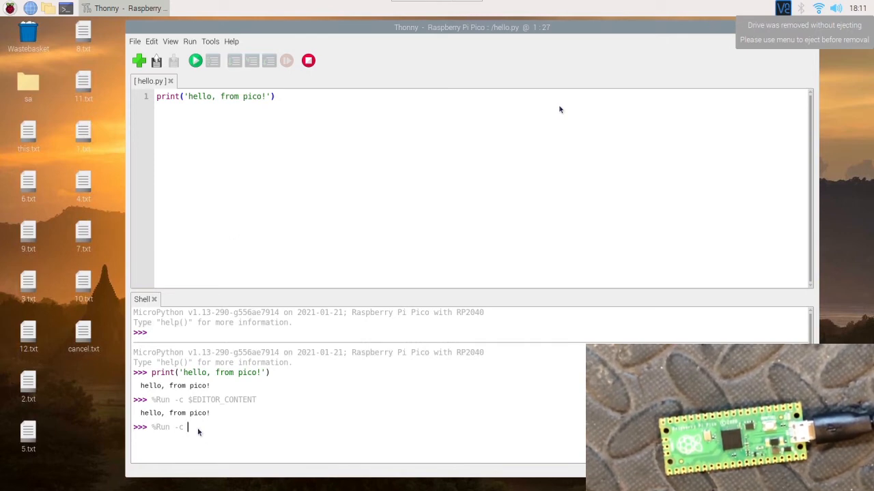
pyautogui.write('$')
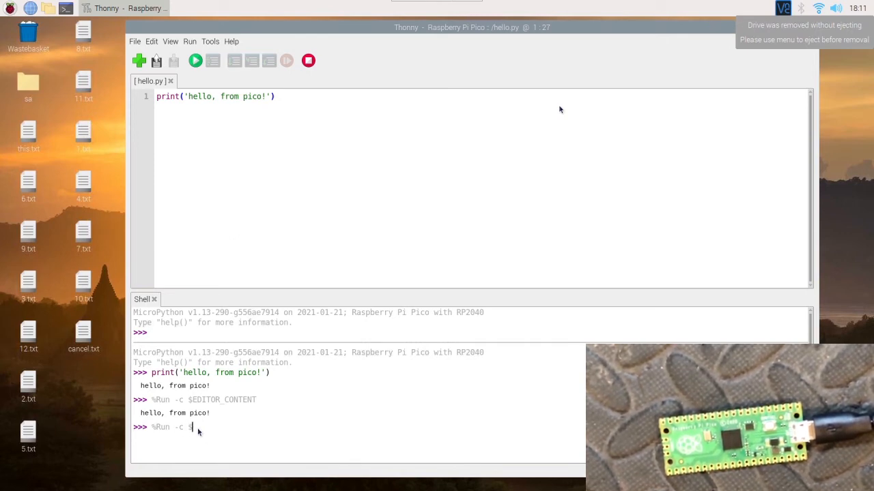
pyautogui.write('EDITOR_CONTENT')
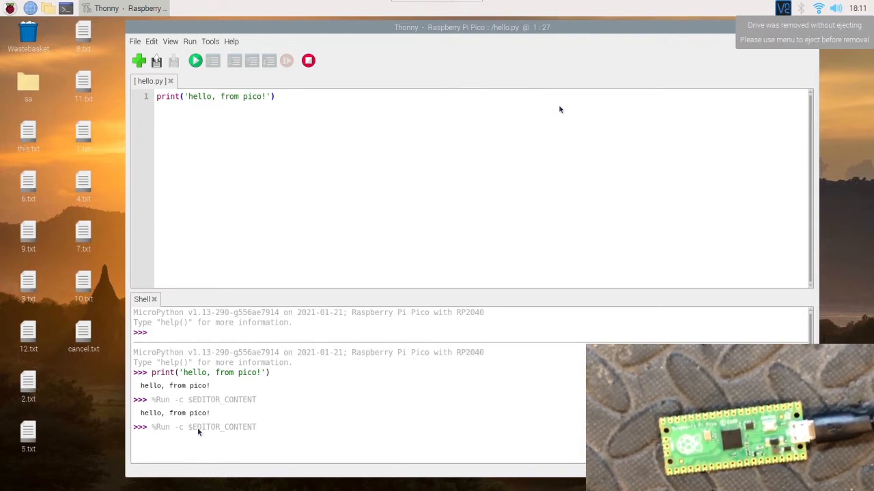
pyautogui.click(196, 60)
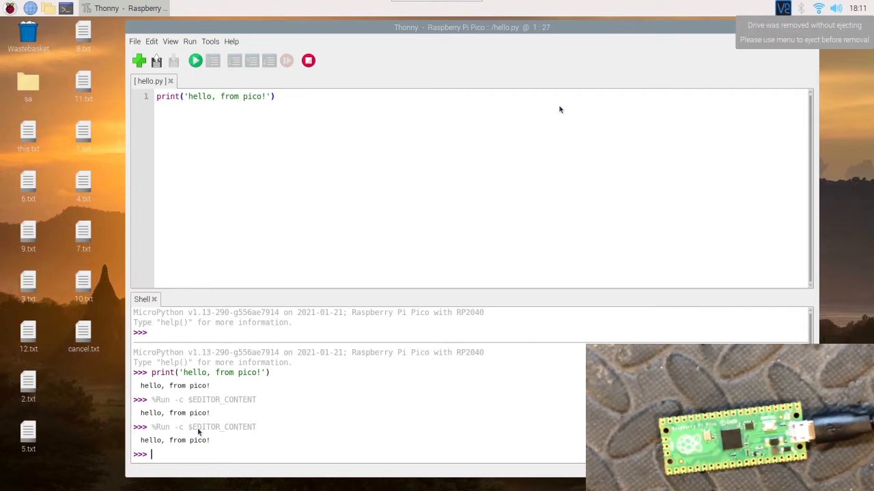
pyautogui.moveTo(218, 146)
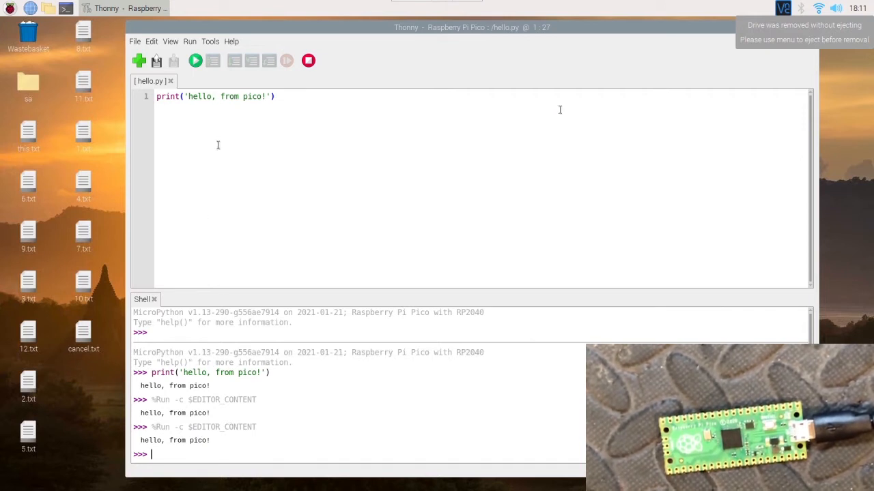
pyautogui.moveTo(321, 157)
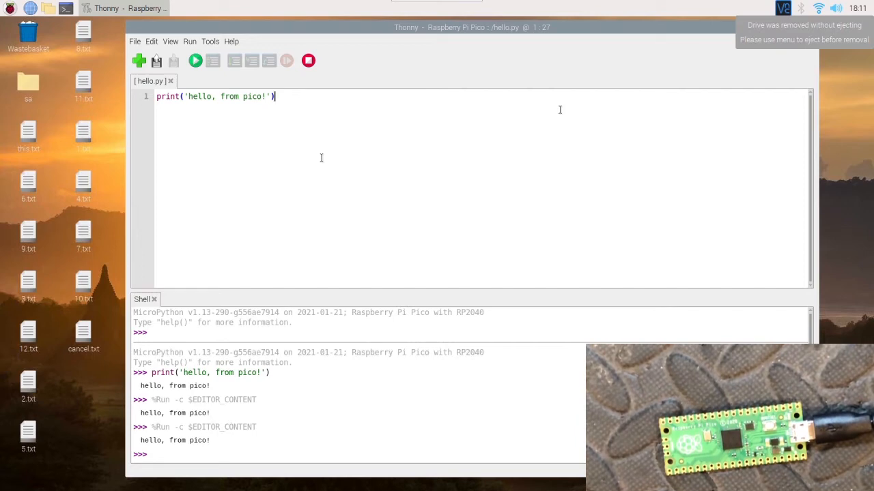
pyautogui.moveTo(315, 153)
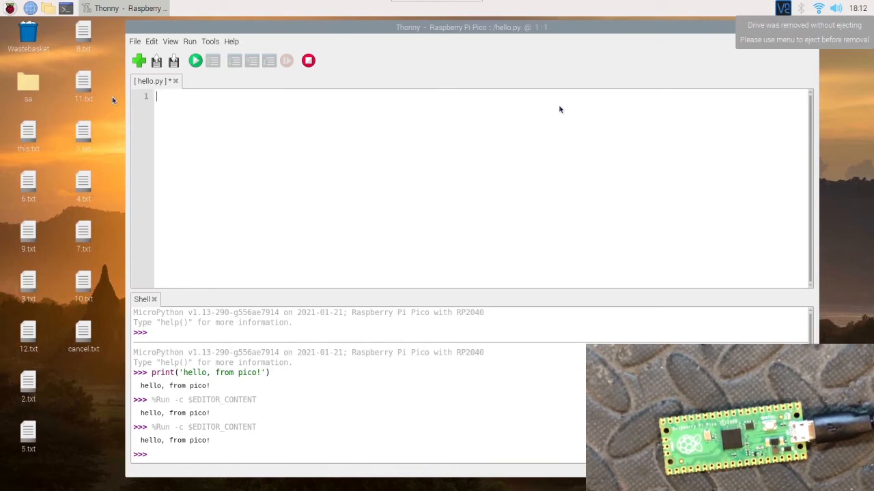
# Start a new script containing import machine and import utime
pyautogui.click(139, 61)
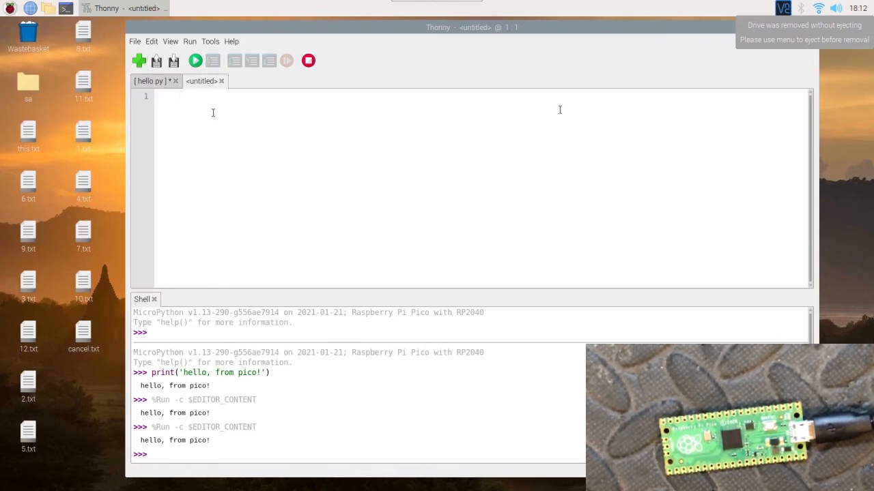
pyautogui.write('import')
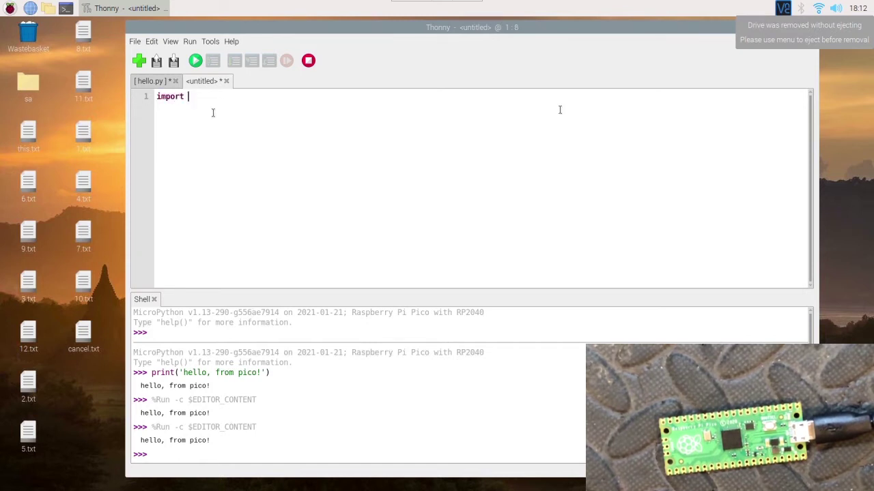
pyautogui.write('machine')
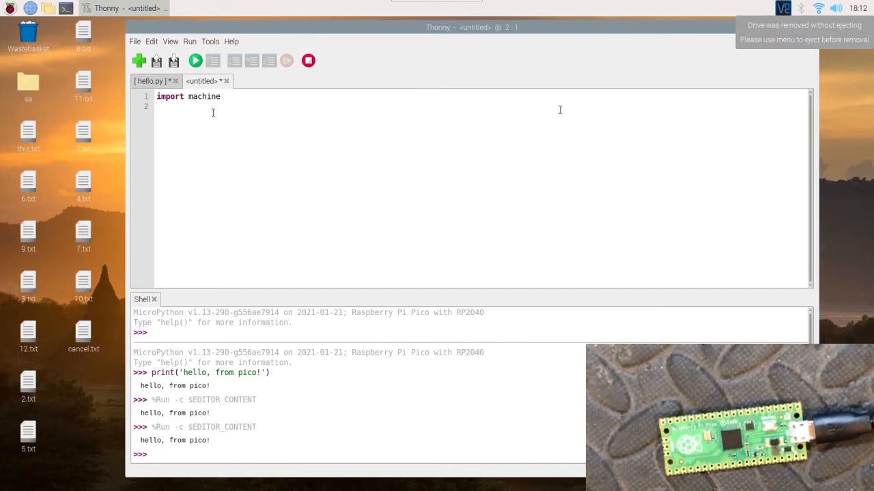
pyautogui.write('import u')
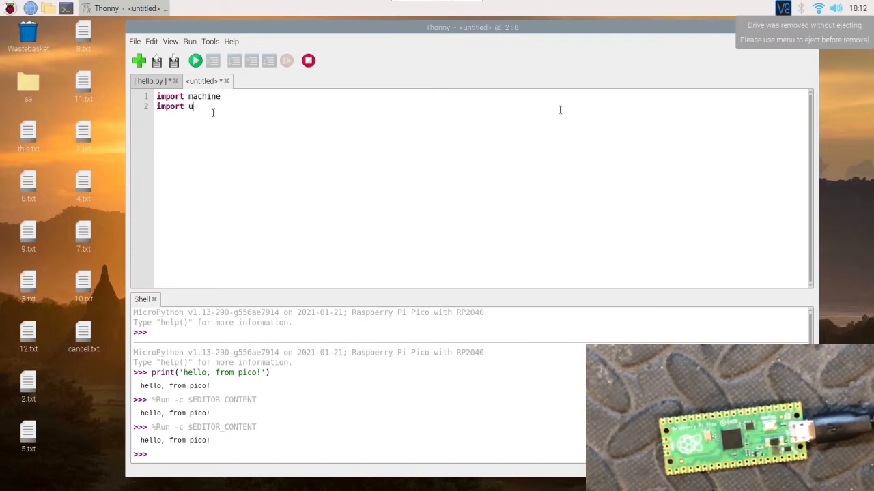
pyautogui.write('time')
pyautogui.write('led')
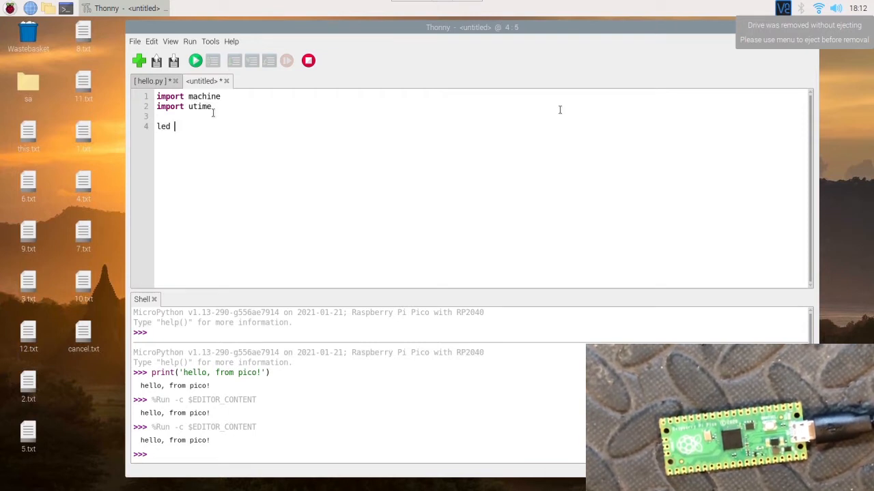
# Define led = machine.Pin(25, machine.Pin.OUT) for the onboard LED
pyautogui.write('= m')
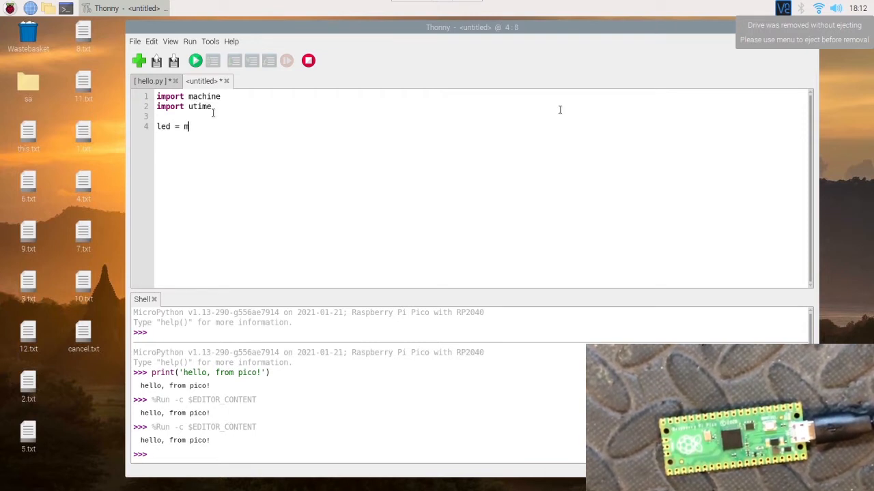
pyautogui.write('achine.')
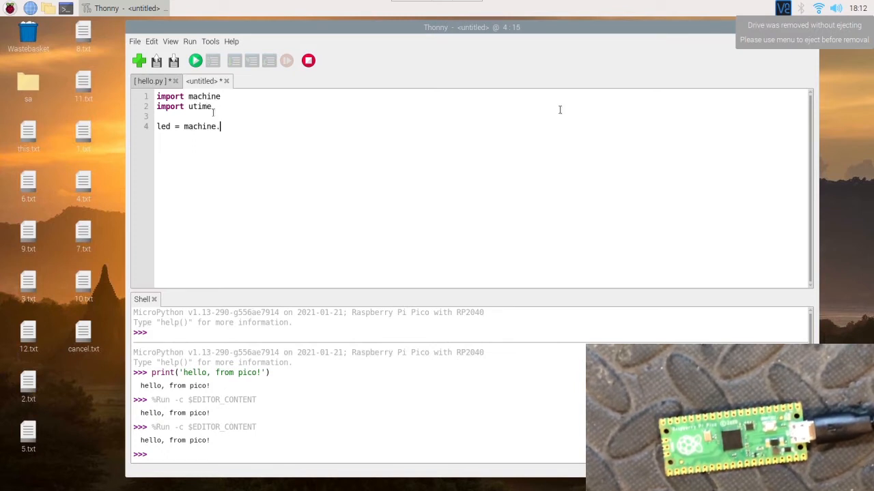
pyautogui.write('Pin(')
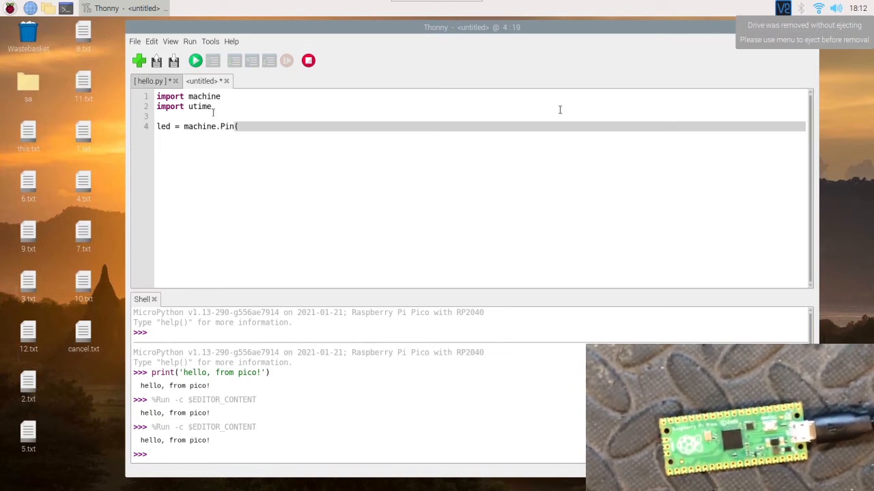
pyautogui.write('25')
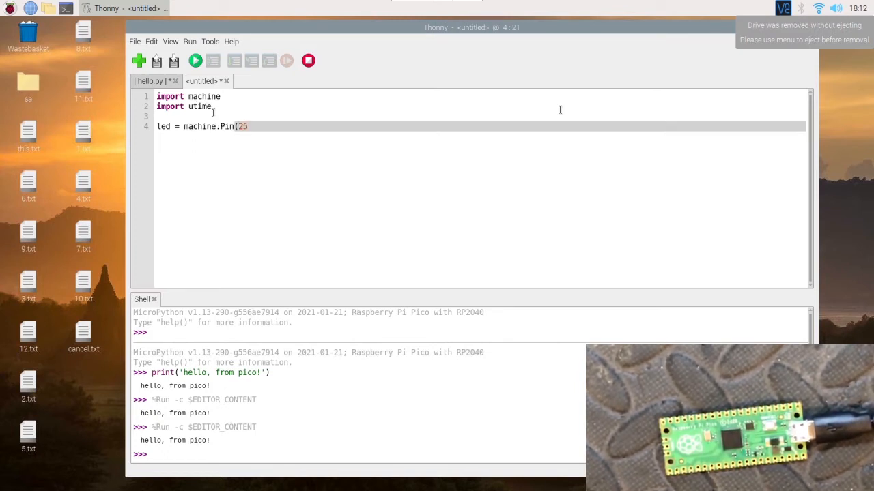
pyautogui.write(',')
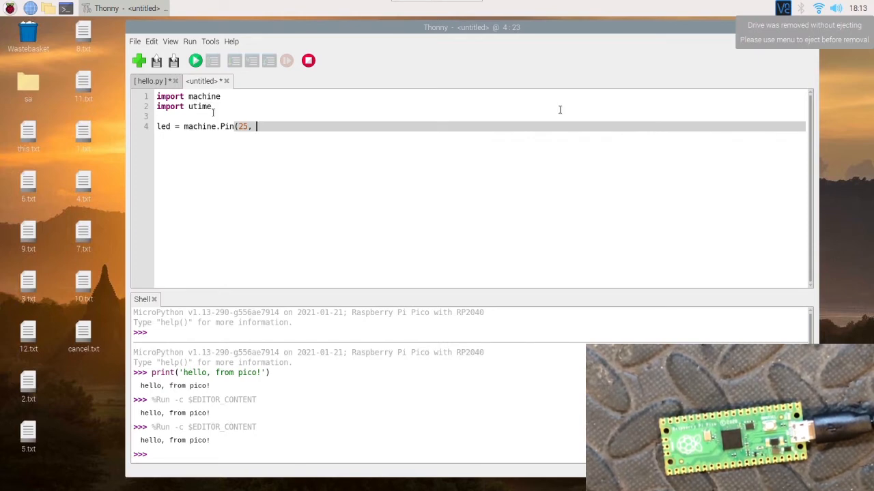
pyautogui.write('machine')
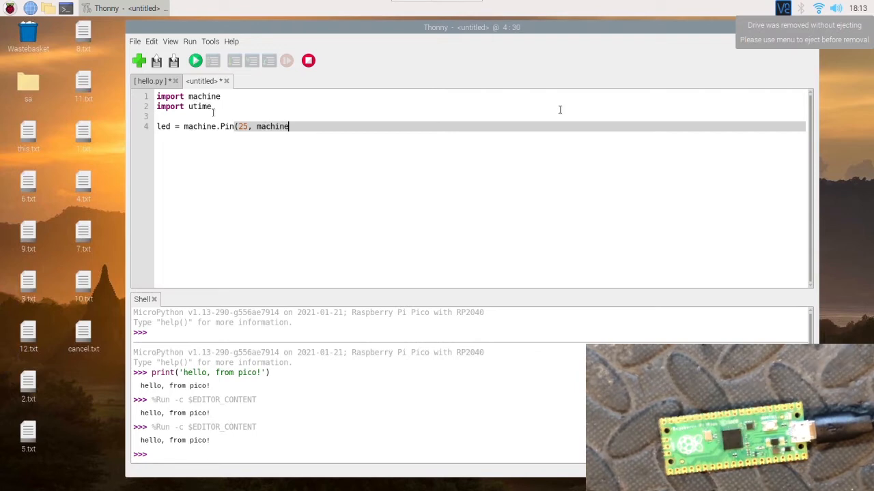
pyautogui.write('.Pin.')
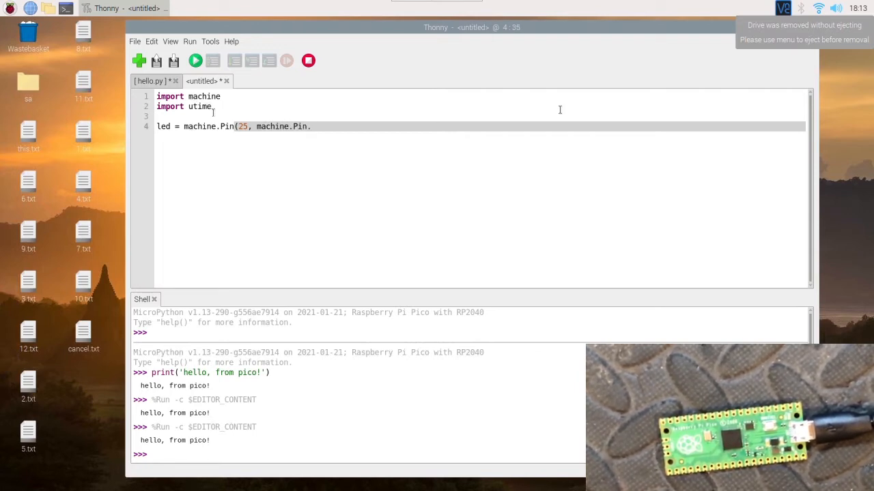
pyautogui.write('OUT)')
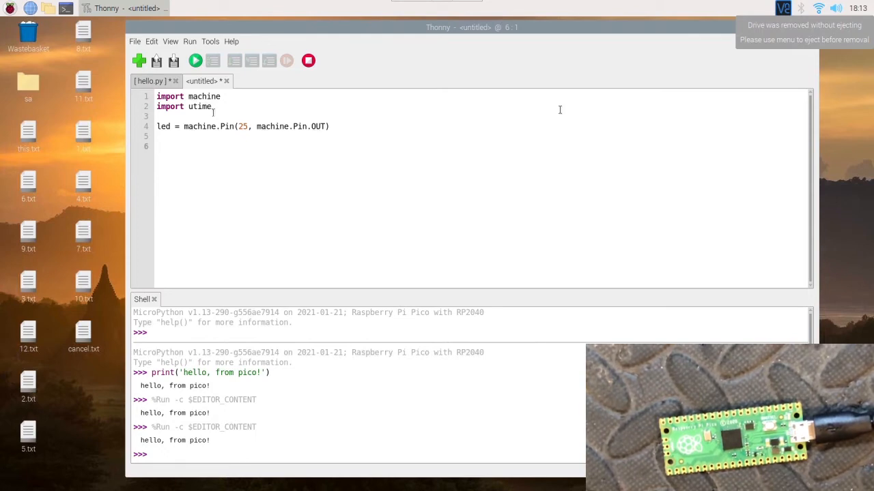
# Write led.value(1), utime.sleep(1) and led.value(0) so the LED stays on one second
pyautogui.write('led.v')
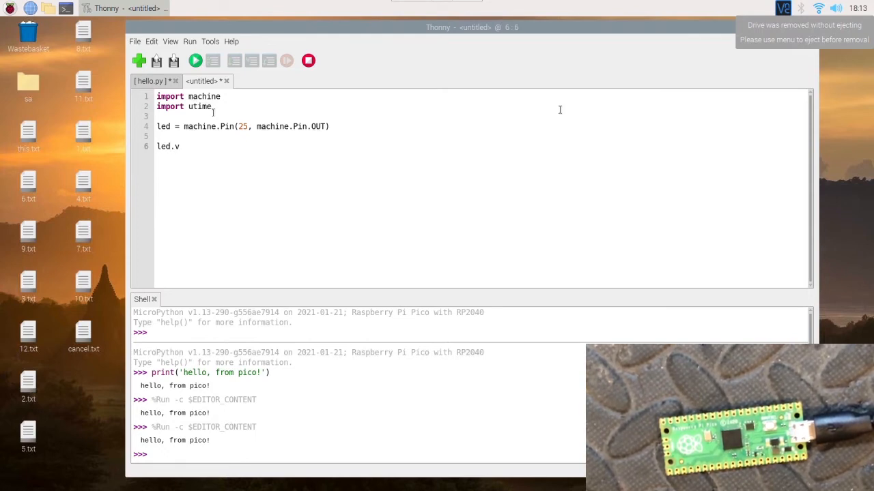
pyautogui.write('alue(1')
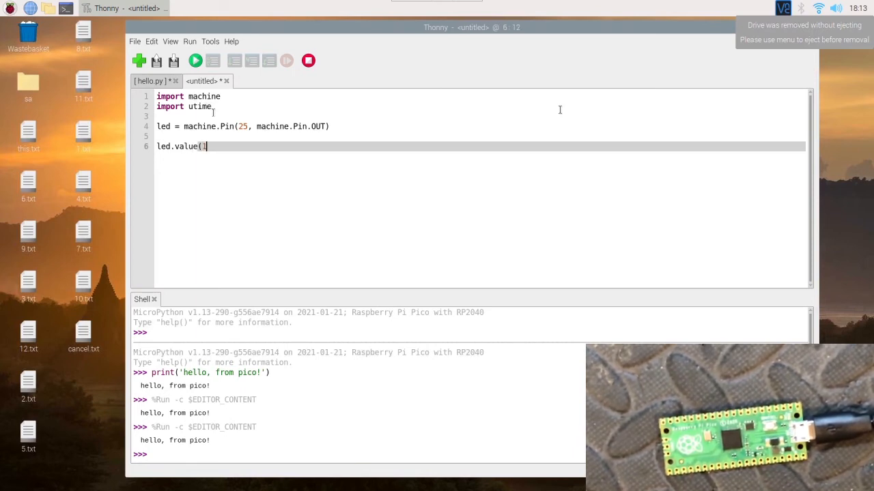
pyautogui.press('Return')
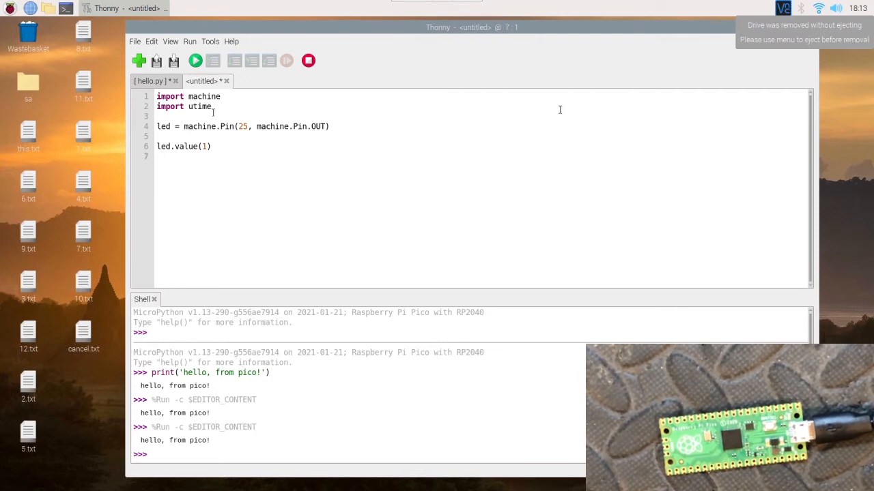
pyautogui.write('led.value')
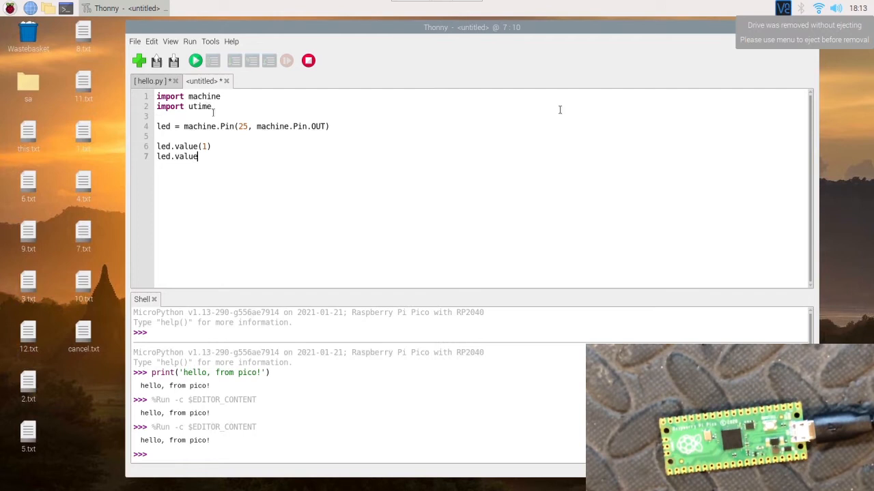
pyautogui.write('(0)')
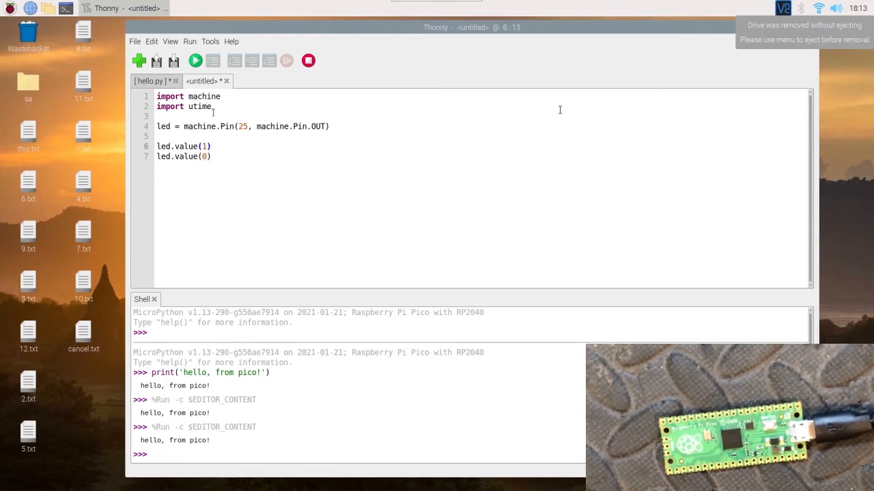
pyautogui.write('utime.sl')
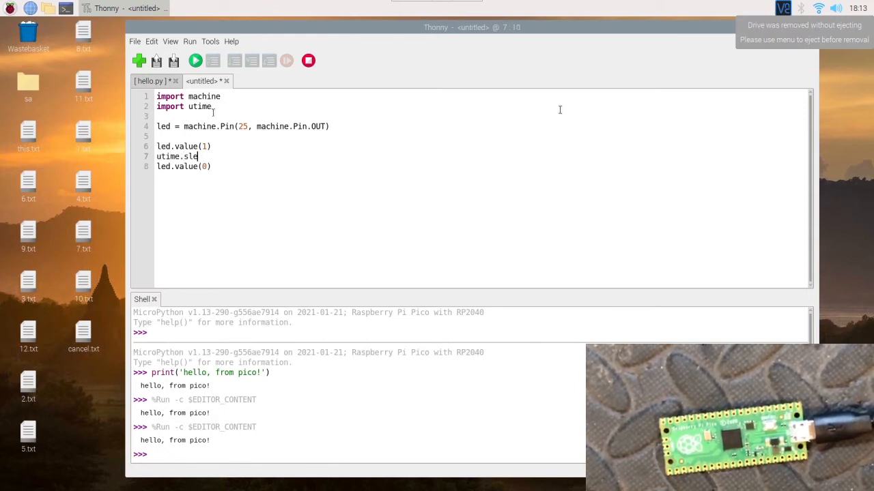
pyautogui.write('ep(1')
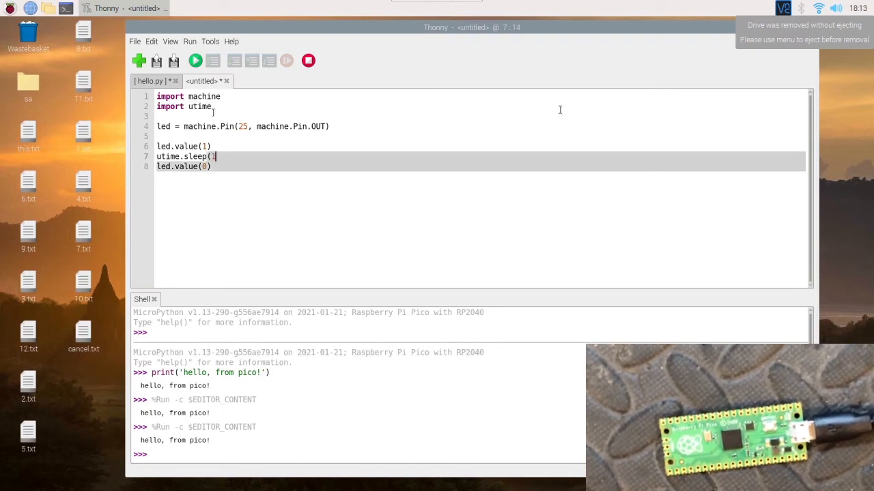
pyautogui.write(')')
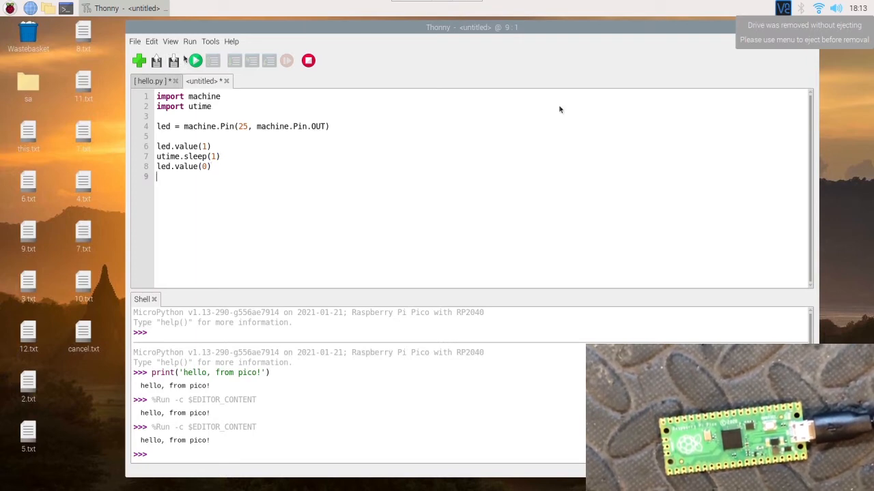
# Save the LED script to the Raspberry Pi Pico under the name led.py
pyautogui.click(173, 61)
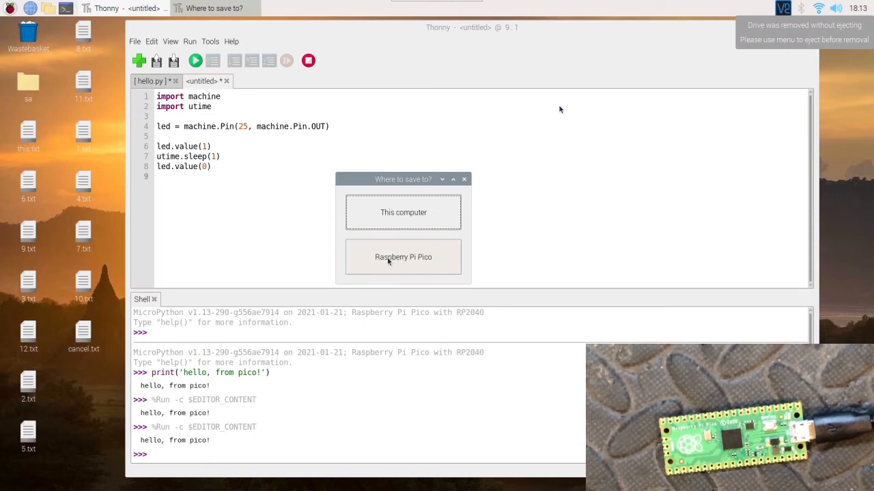
pyautogui.click(402, 257)
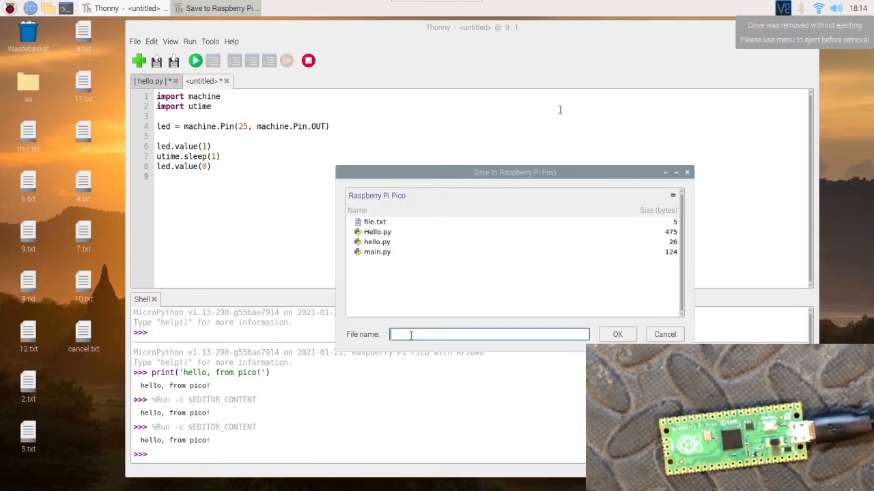
pyautogui.write('led')
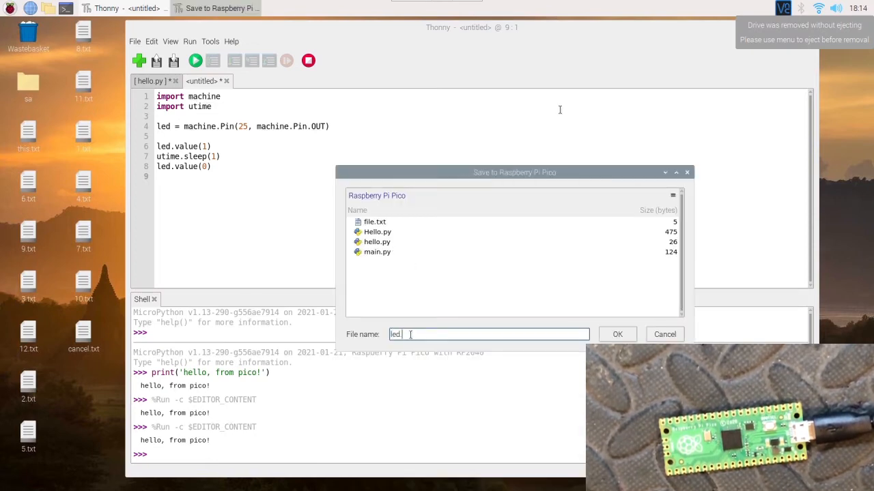
pyautogui.write('.py')
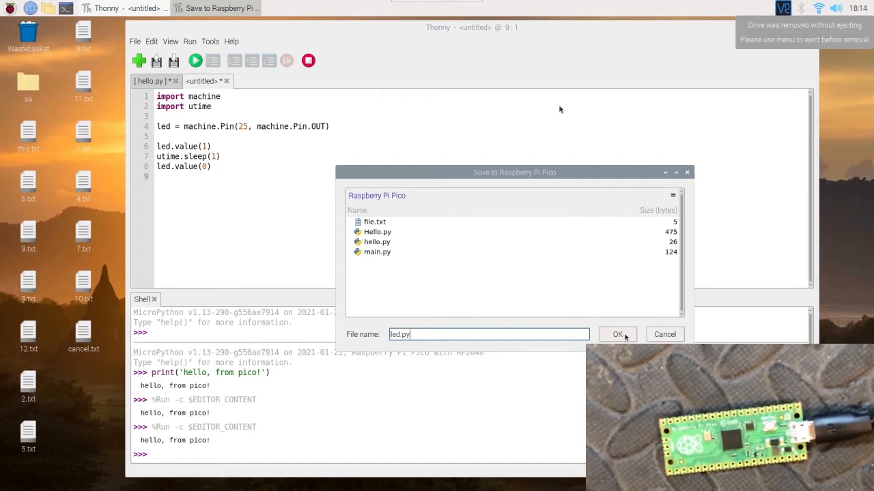
pyautogui.click(618, 334)
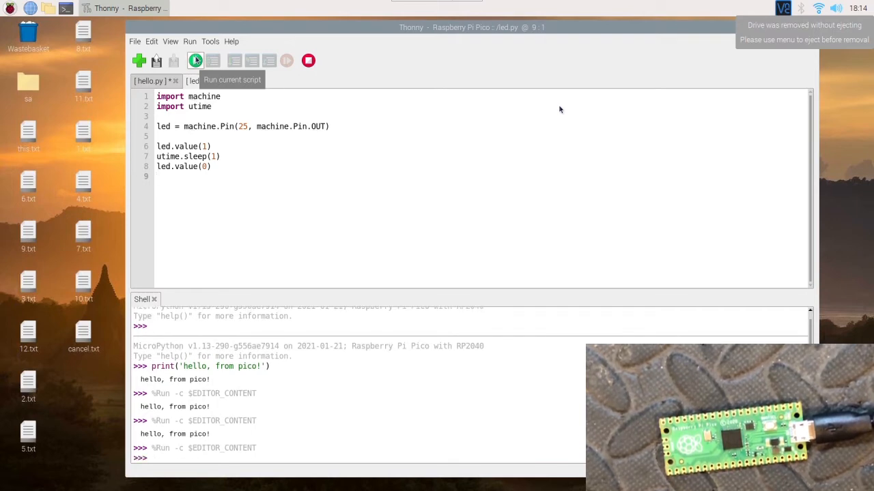
# Run led.py on the Pico, then place the cursor on empty line 10
pyautogui.click(195, 60)
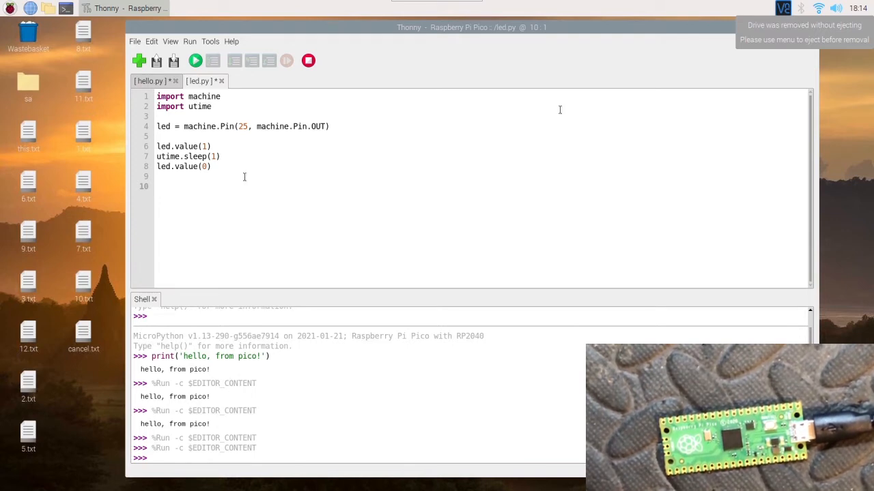
pyautogui.click(157, 186)
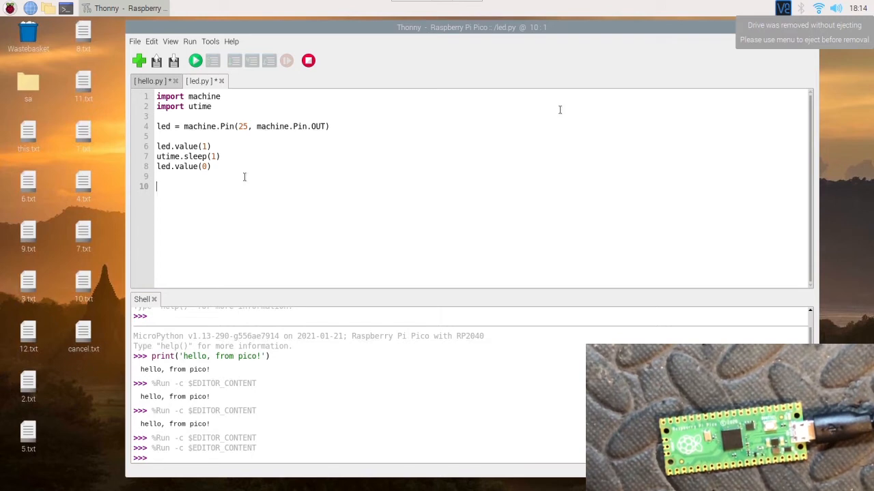
# Write the loop header 'for i in range(10):' and start its indented body
pyautogui.write('for')
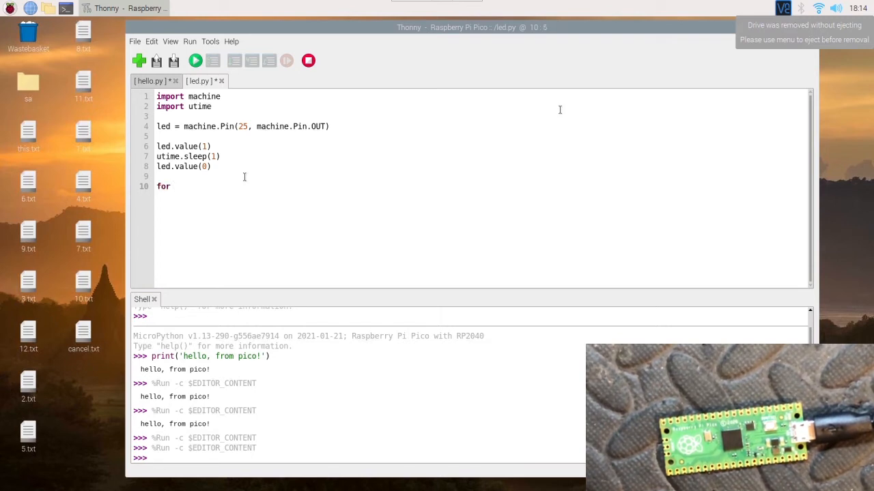
pyautogui.write('i in')
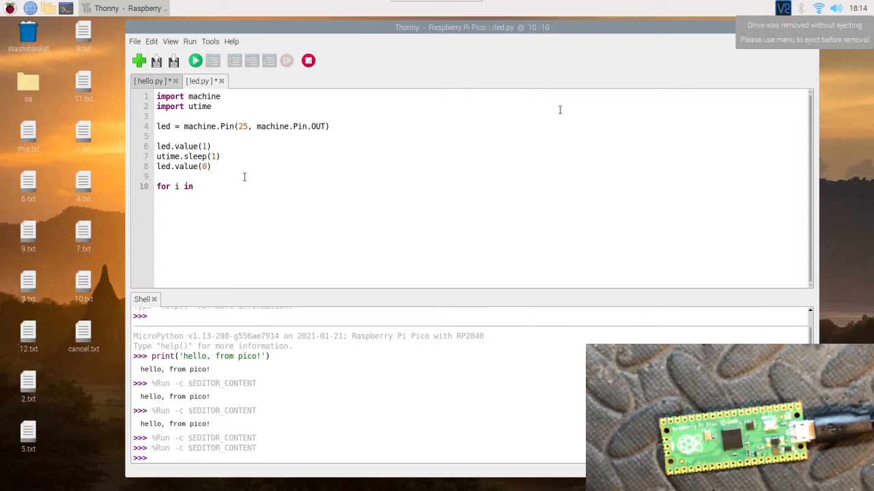
pyautogui.write('range(')
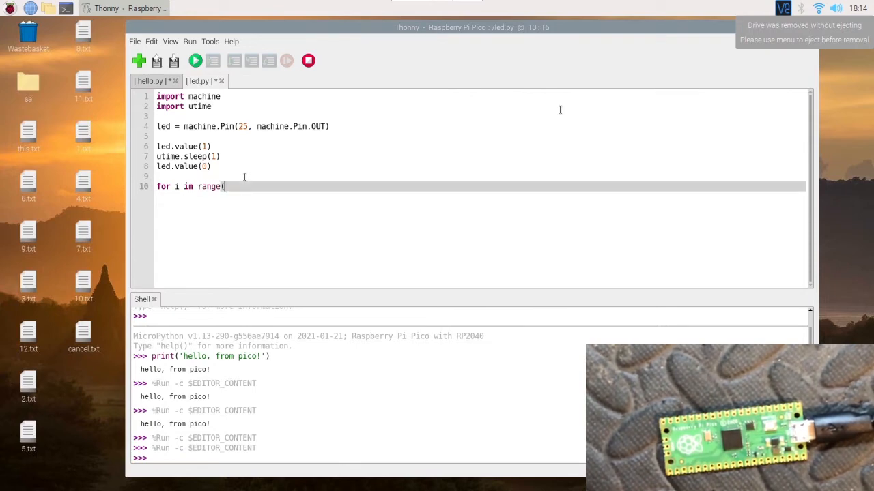
pyautogui.write('10')
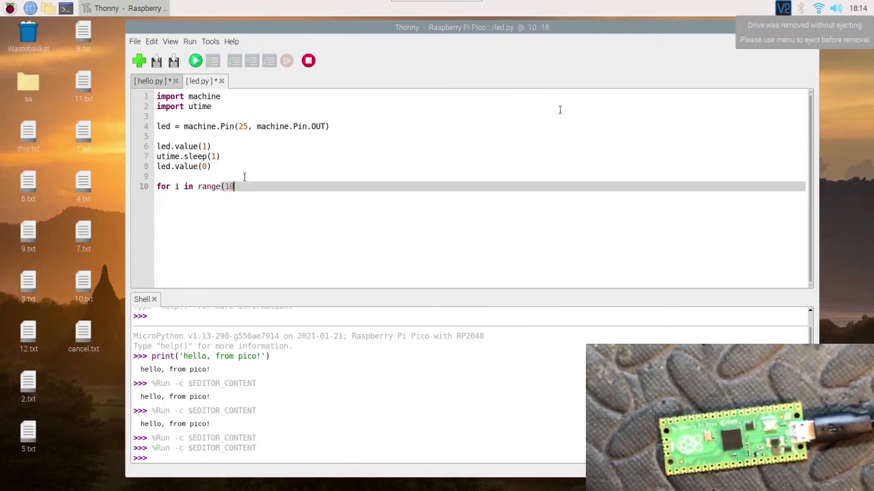
pyautogui.write(')')
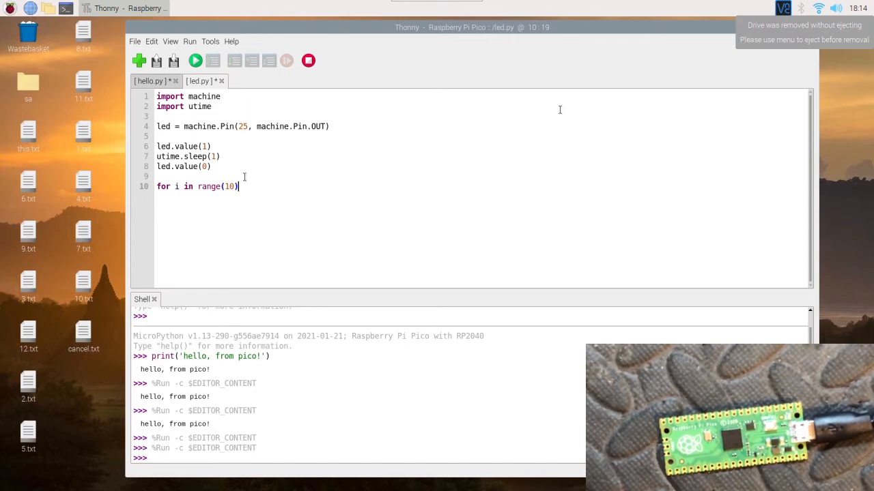
pyautogui.write(':')
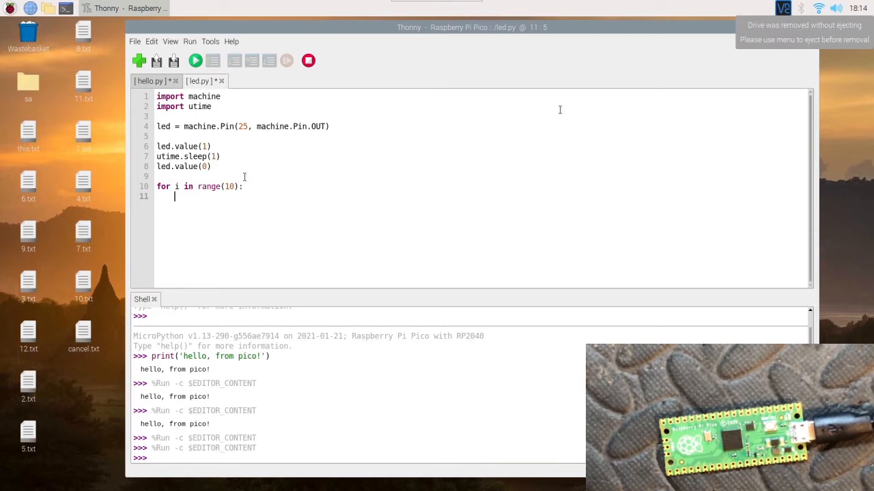
pyautogui.press('BackSpace')
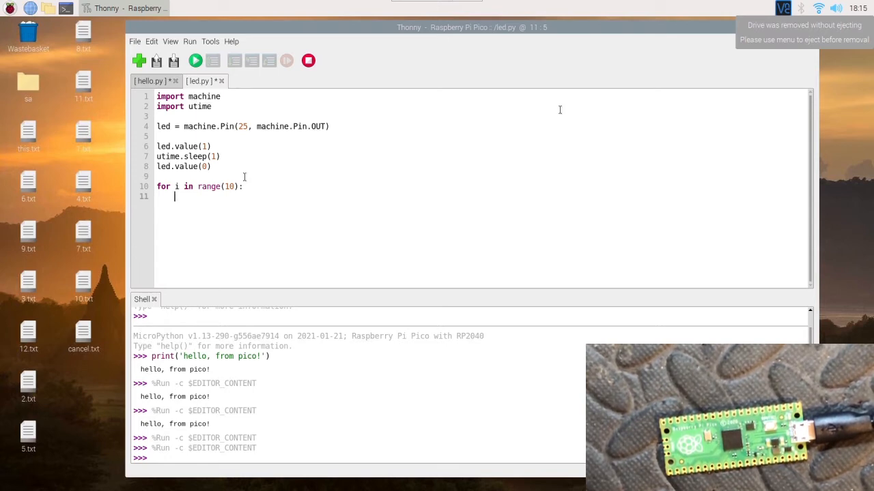
# Fill the loop body with led.value(0) and utime.sleep(2), then stop the running script
pyautogui.write('led.value(1')
pyautogui.write('utime')
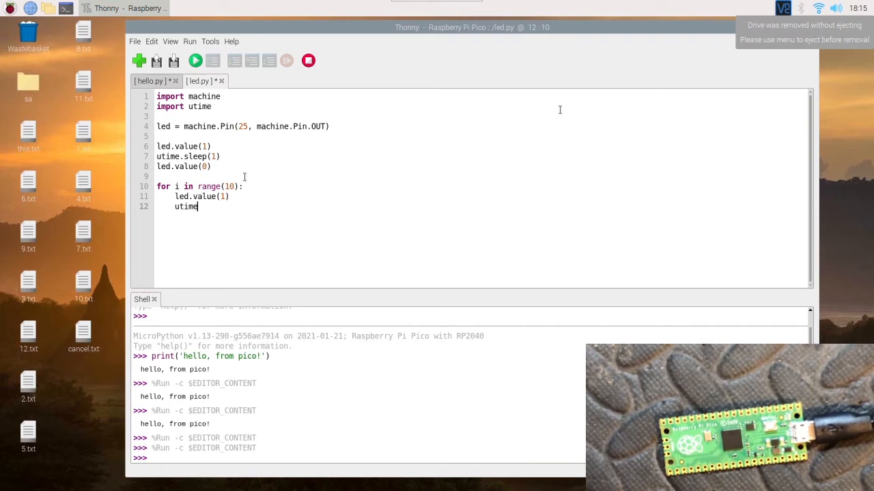
pyautogui.write('.sleep(1')
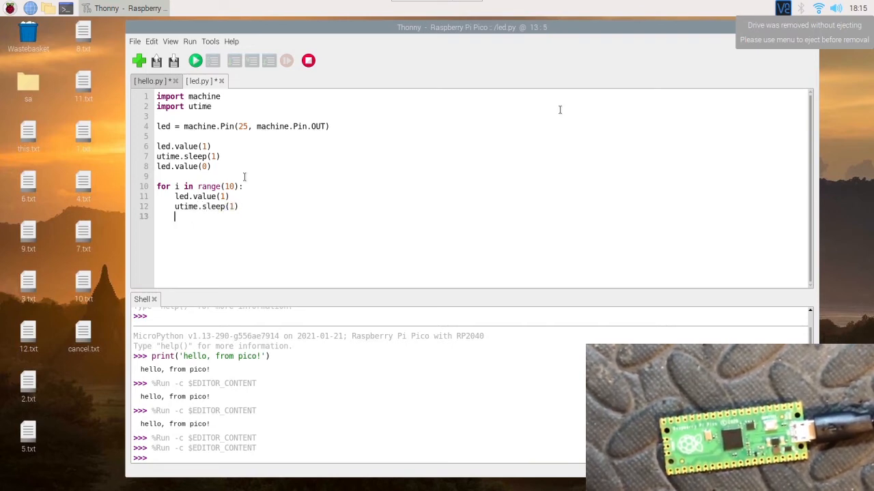
pyautogui.write('led.valu')
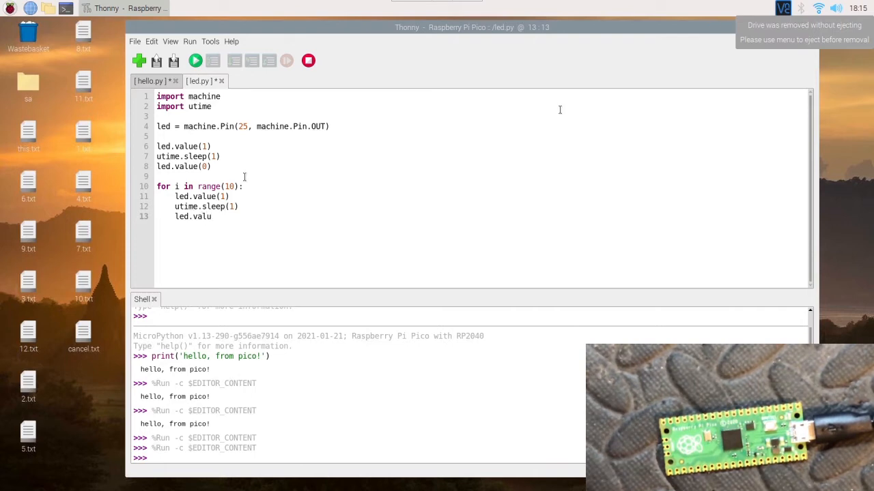
pyautogui.write('e(')
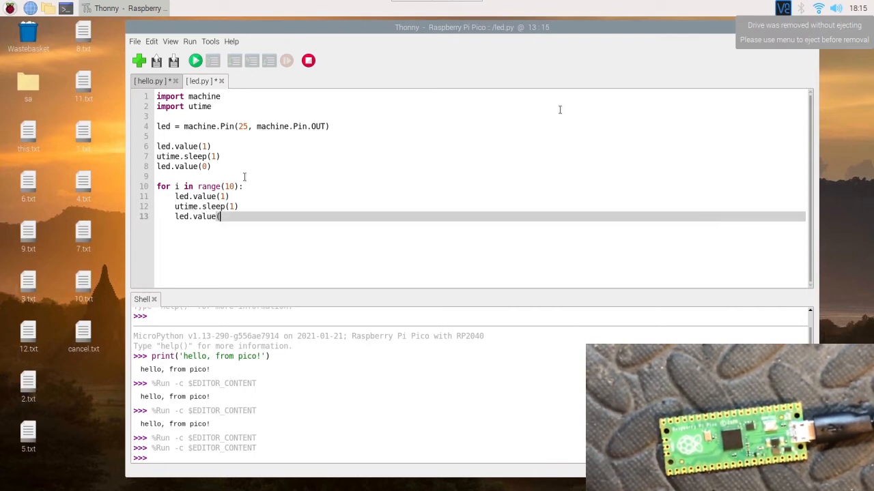
pyautogui.write('0)')
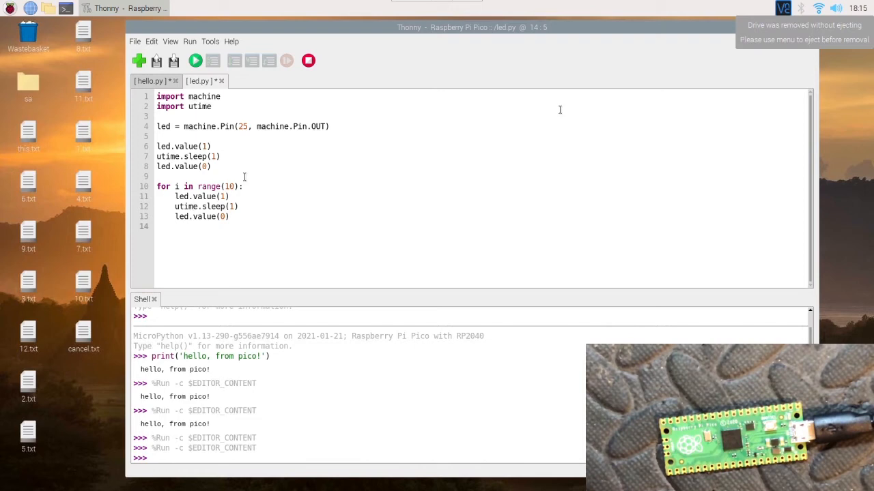
pyautogui.write('utime.')
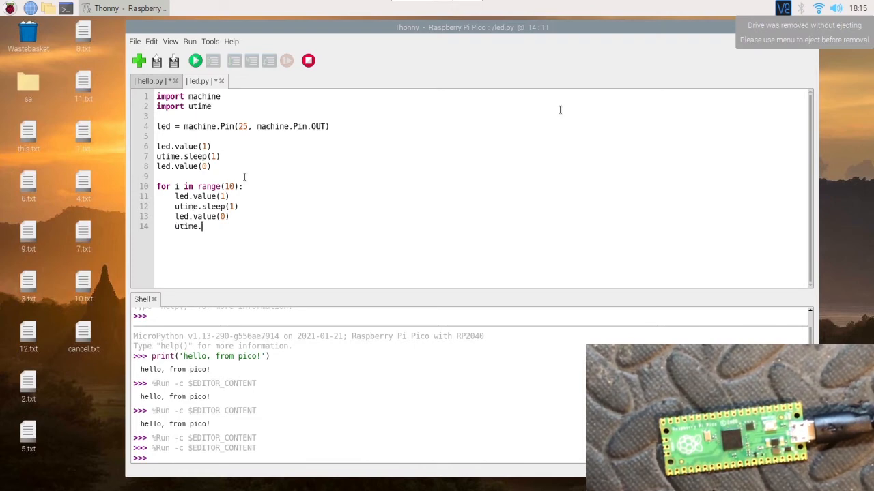
pyautogui.write('sleep(')
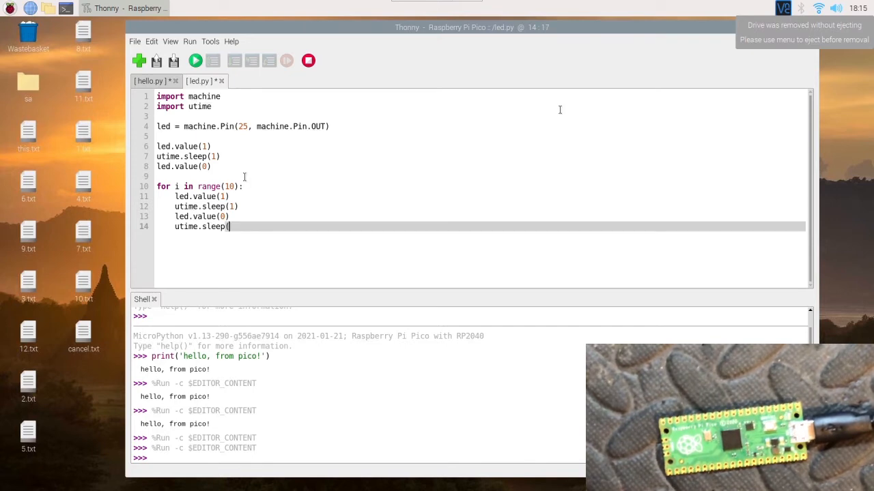
pyautogui.write('2)')
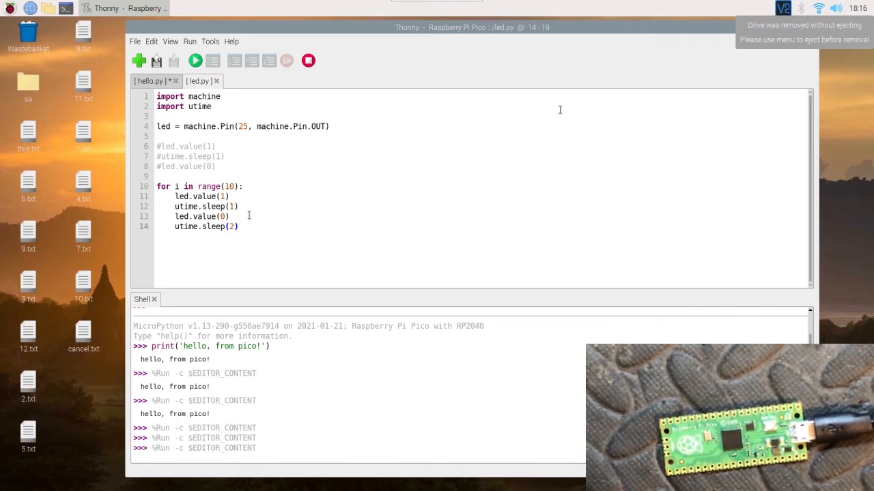
pyautogui.click(241, 226)
pyautogui.write('togg')
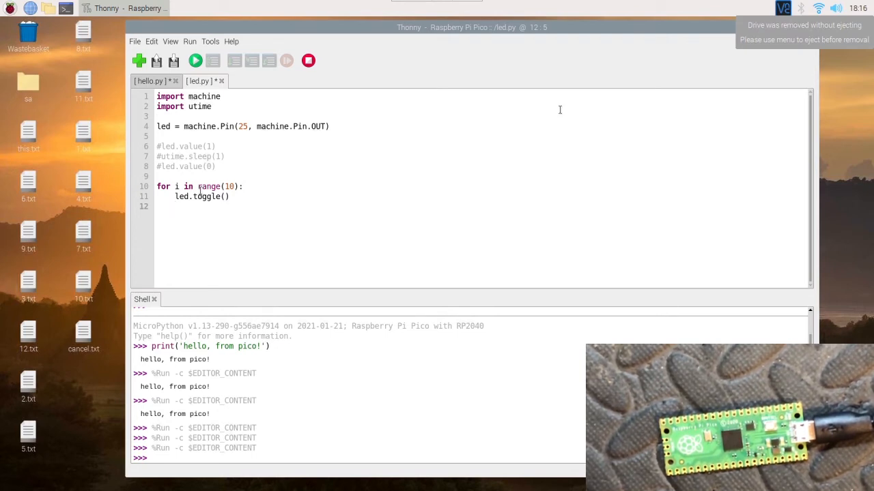
# Add utime.sleep(0.5) after each LED toggle and return to the script's end
pyautogui.write('ut')
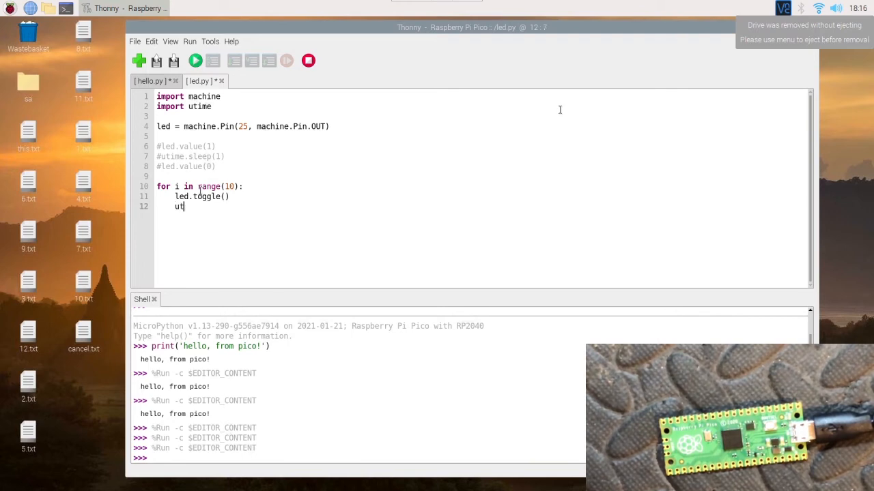
pyautogui.write('ime(')
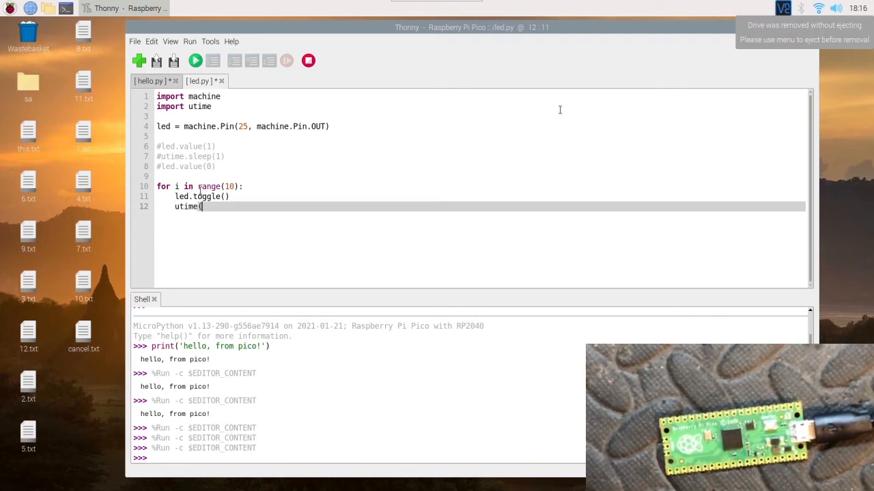
pyautogui.write('.sleep')
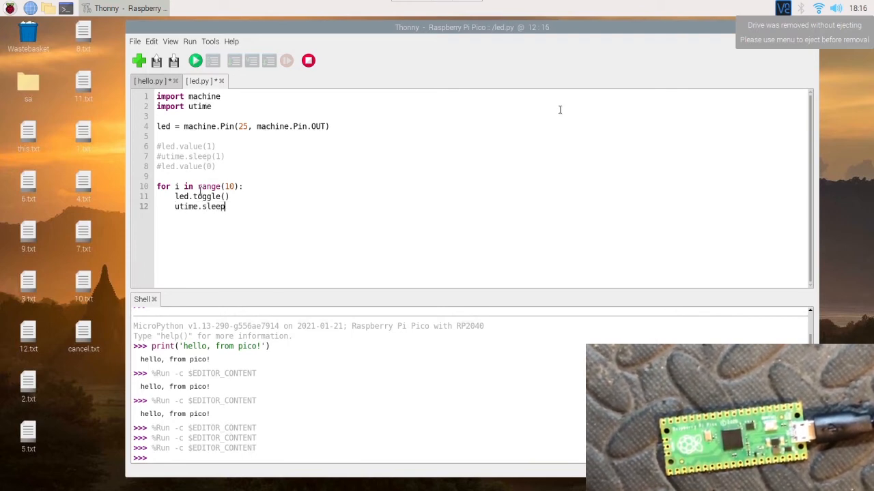
pyautogui.write('(1')
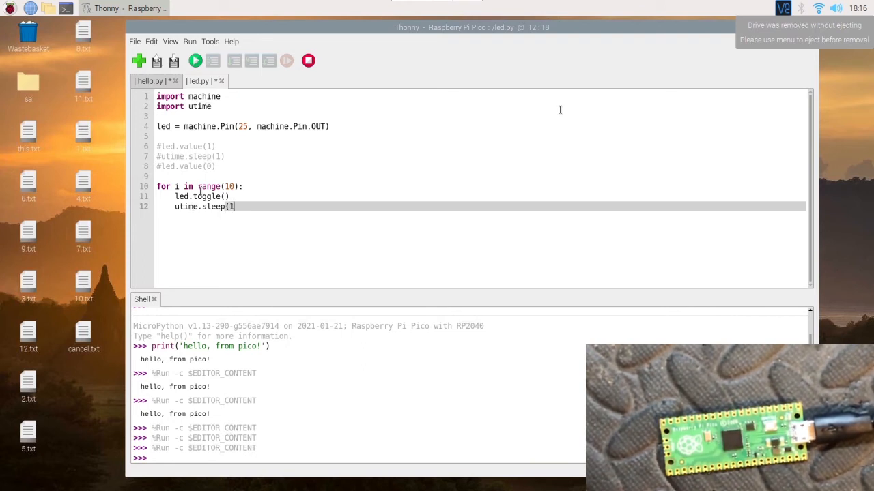
pyautogui.write('0.5')
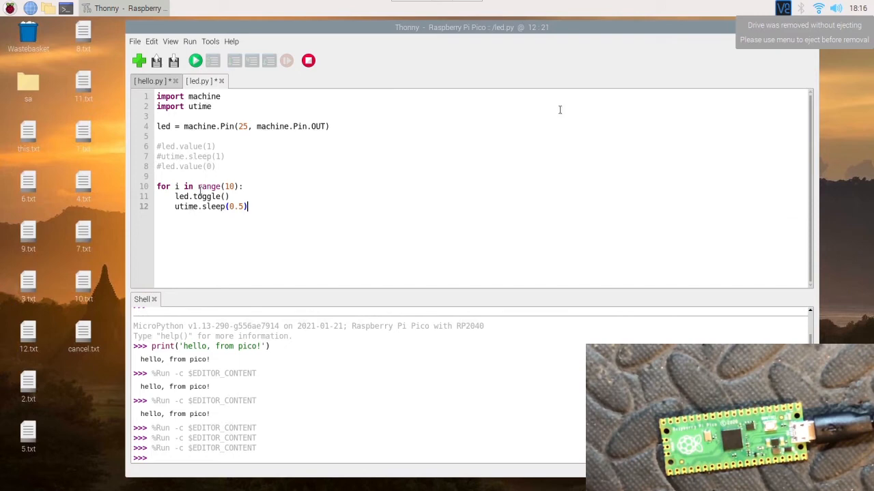
pyautogui.moveTo(196, 61)
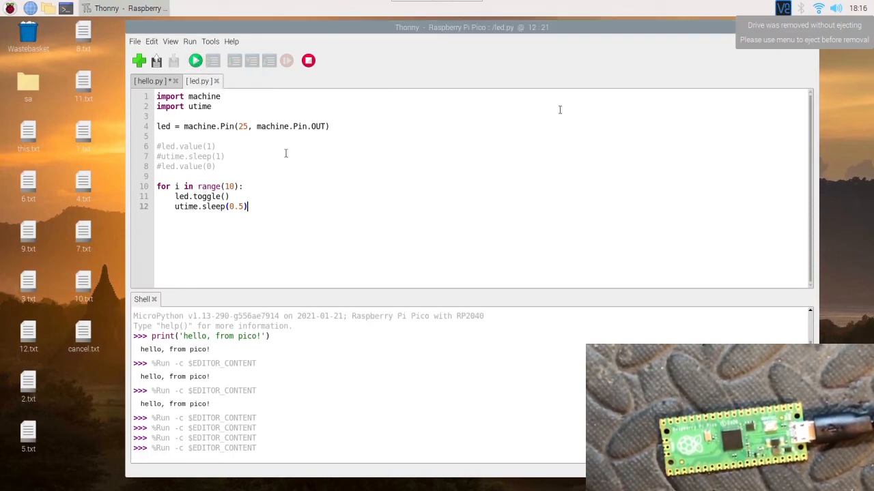
pyautogui.moveTo(355, 216)
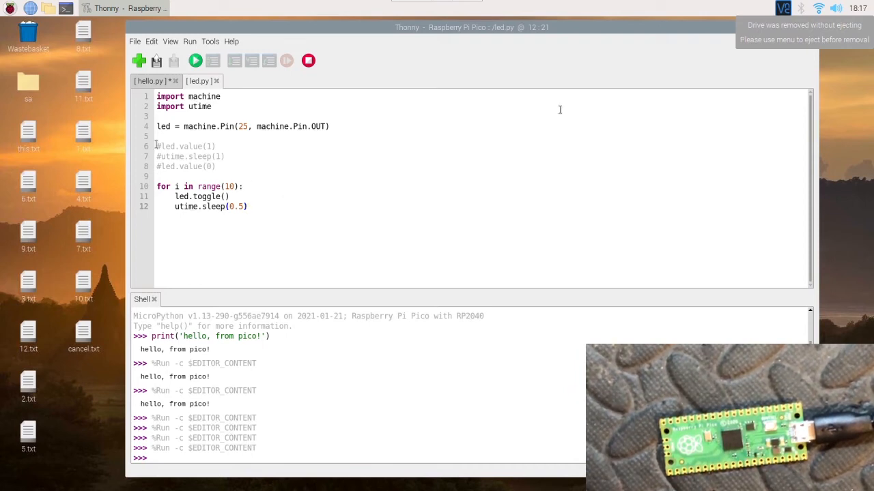
pyautogui.moveTo(287, 228)
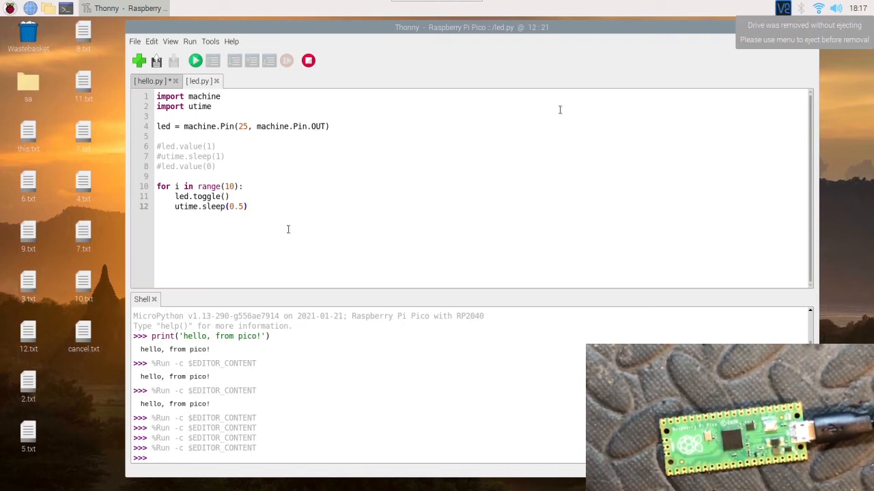
pyautogui.click(249, 206)
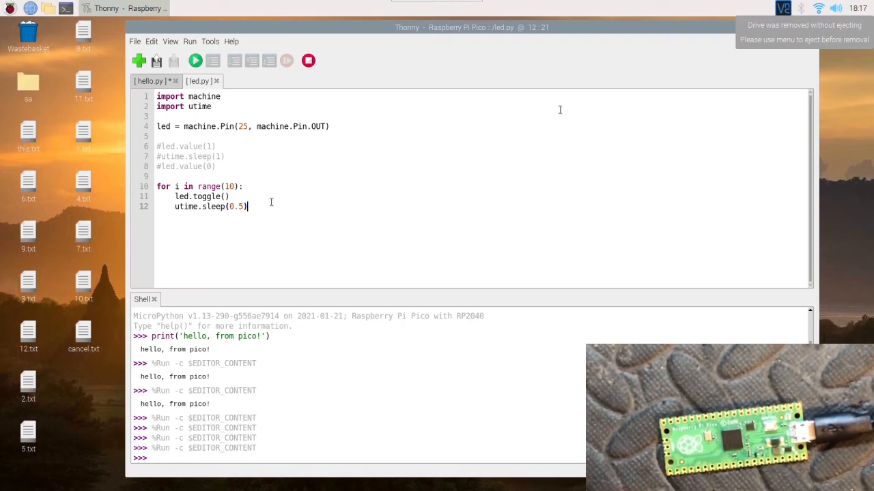
pyautogui.moveTo(269, 222)
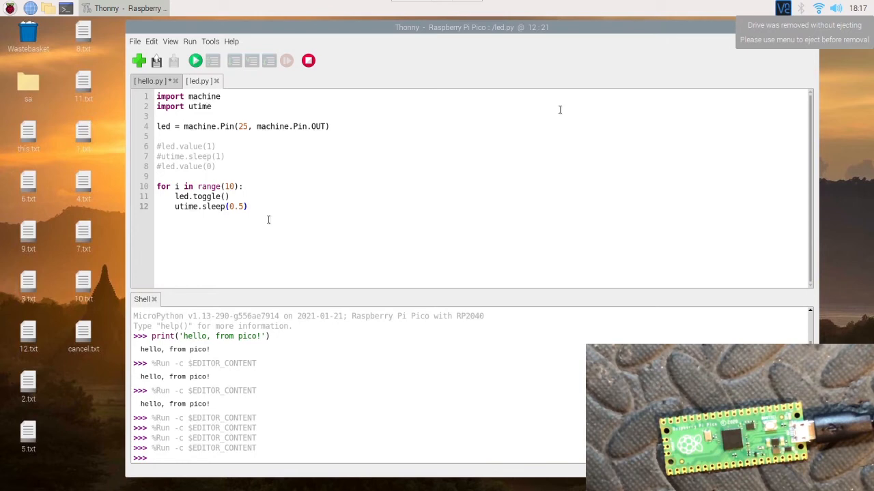
pyautogui.moveTo(267, 222)
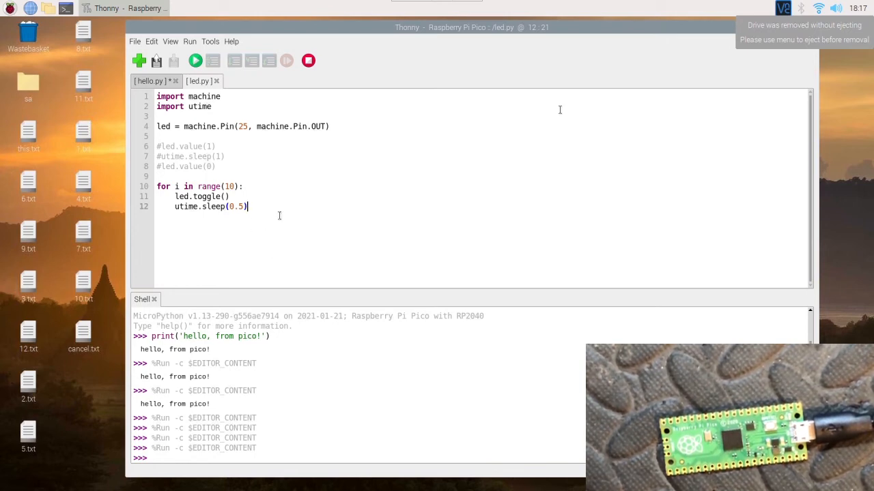
pyautogui.moveTo(243, 175)
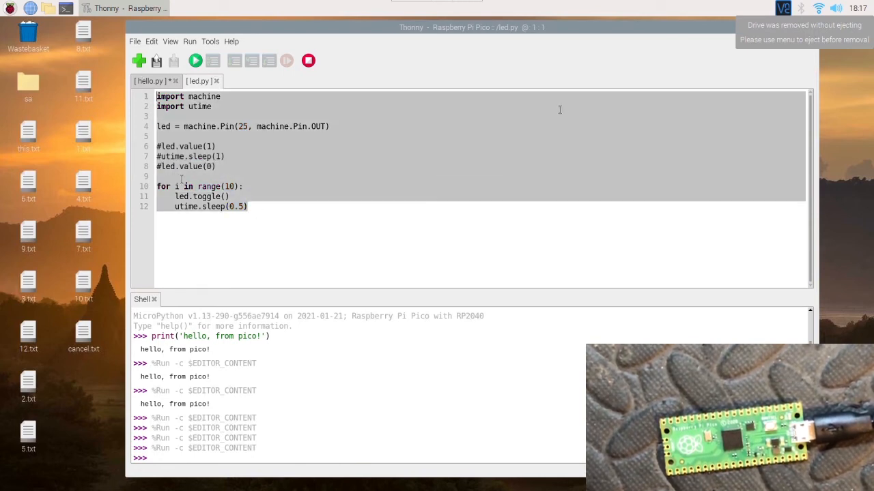
# In a new file, delete the commented lines and set range(20) with utime.sleep(0.25)
pyautogui.click(138, 60)
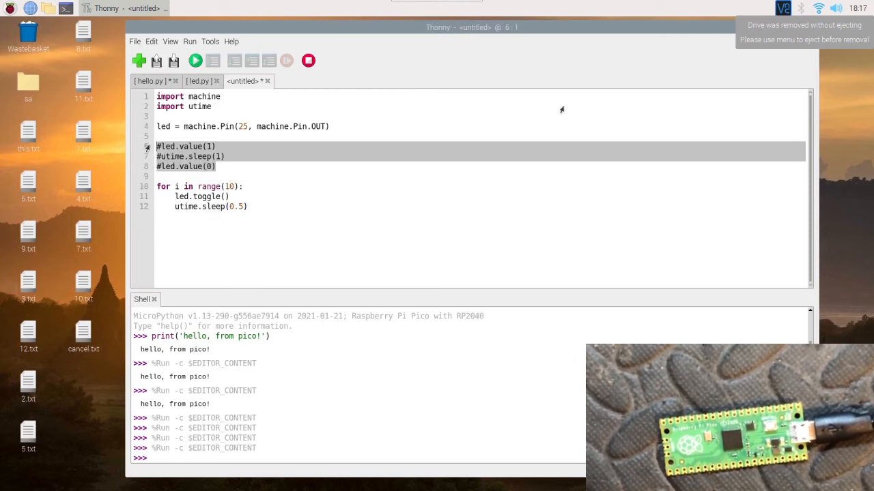
pyautogui.press('Delete')
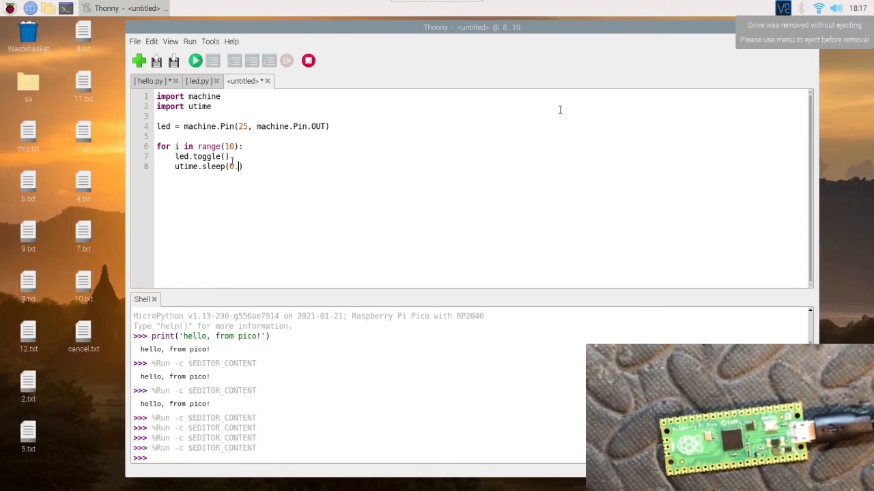
pyautogui.write('25)')
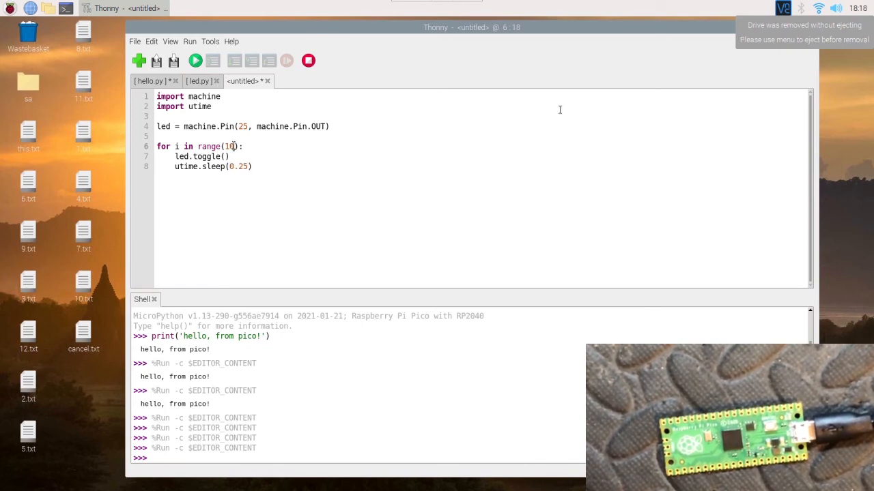
pyautogui.write('2')
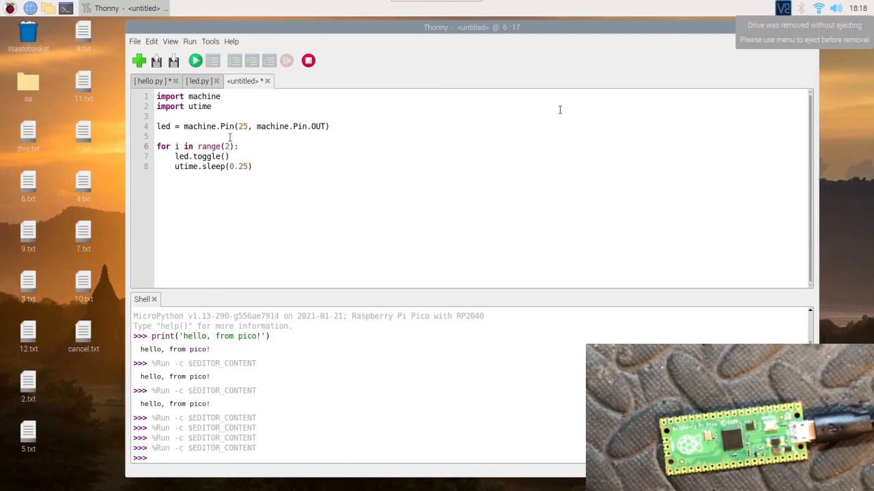
pyautogui.write('0')
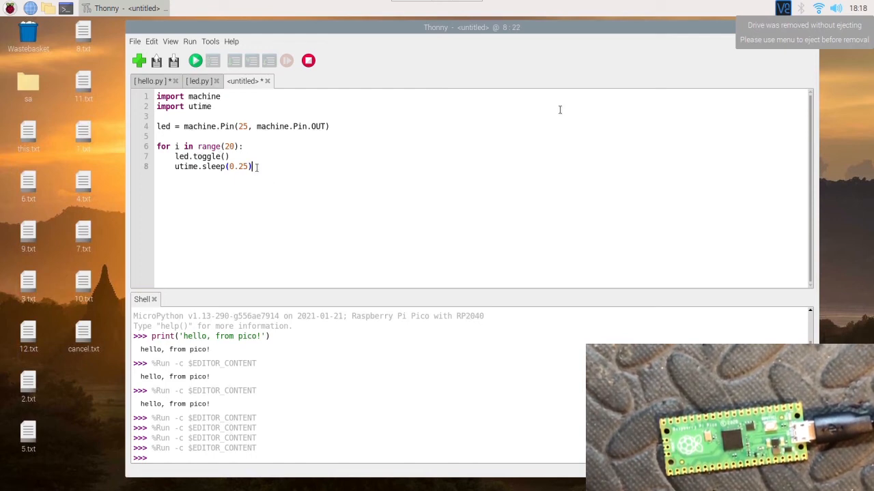
pyautogui.moveTo(174, 61)
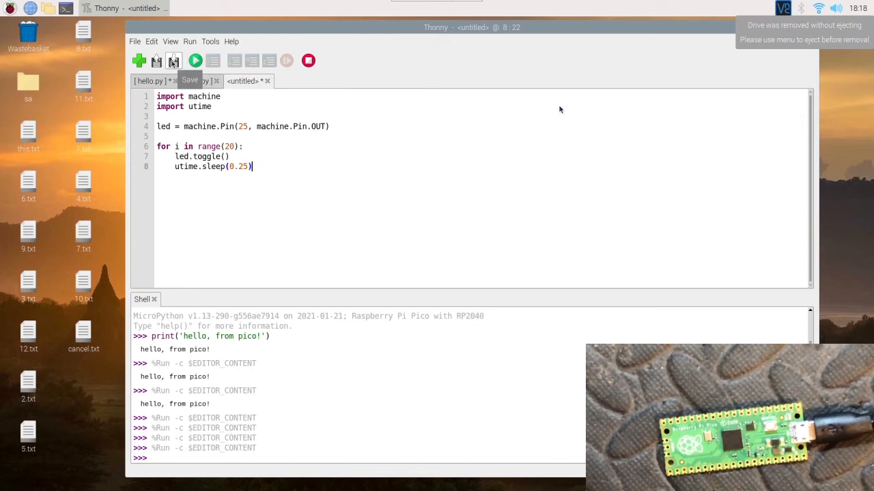
# Save the script onto the Pico, overwriting the existing main.py
pyautogui.click(174, 61)
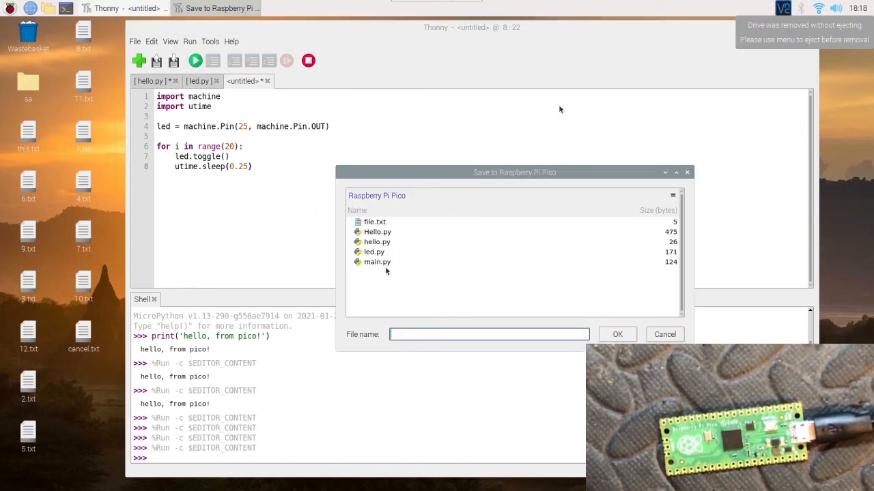
pyautogui.click(377, 261)
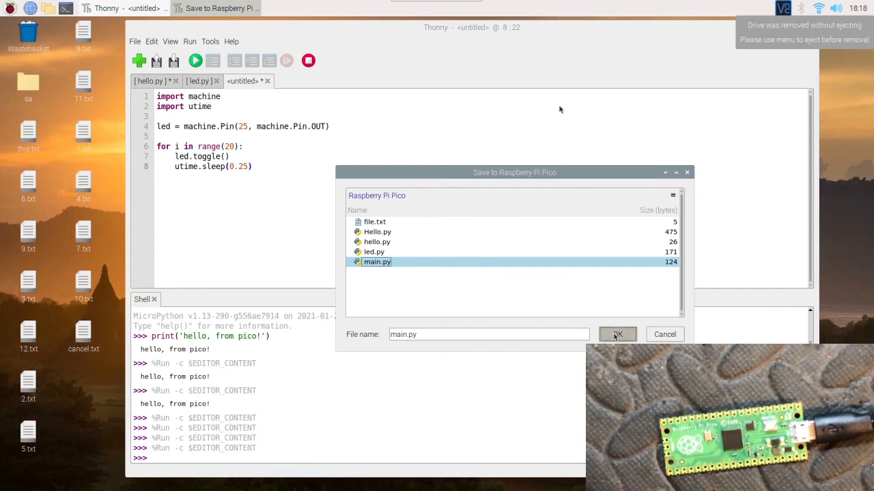
pyautogui.click(617, 335)
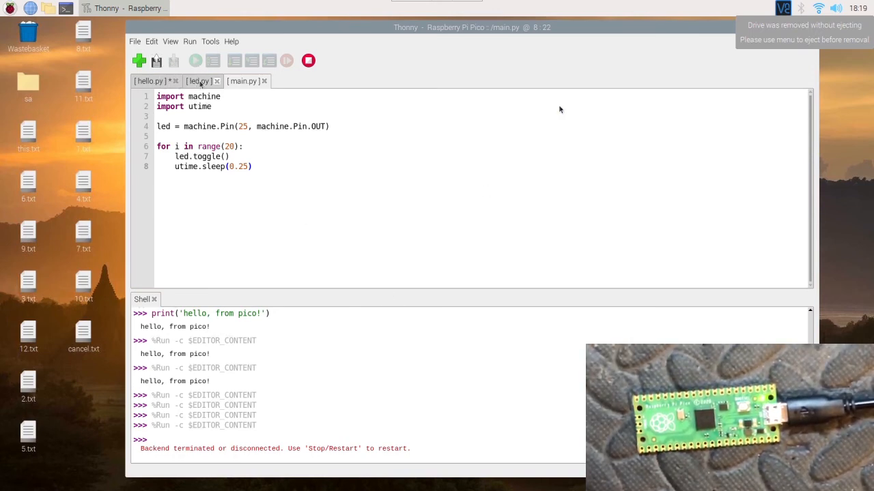
# Close Thonny without saving, relaunch it, and bring up the Open file location choice
pyautogui.click(242, 81)
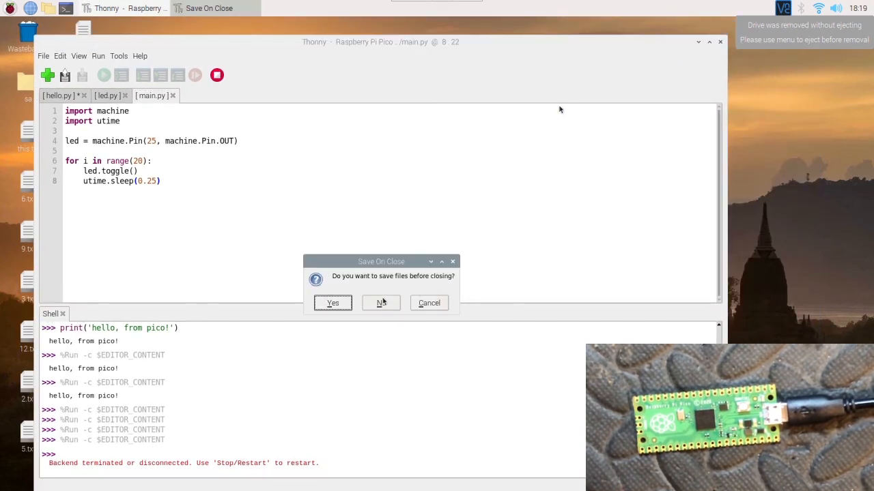
pyautogui.click(381, 303)
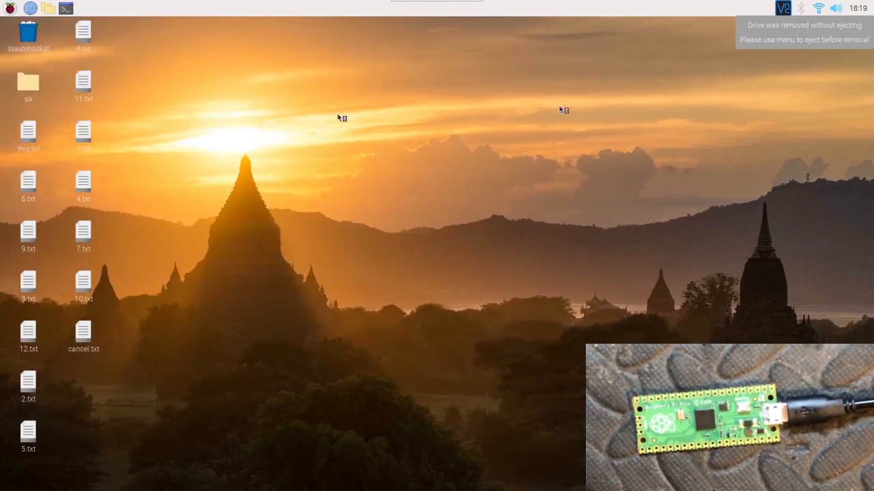
pyautogui.click(64, 8)
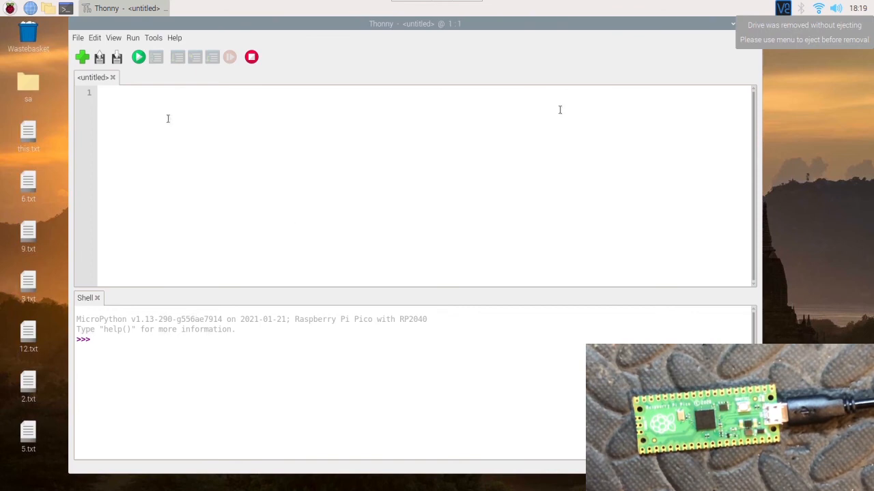
pyautogui.moveTo(100, 56)
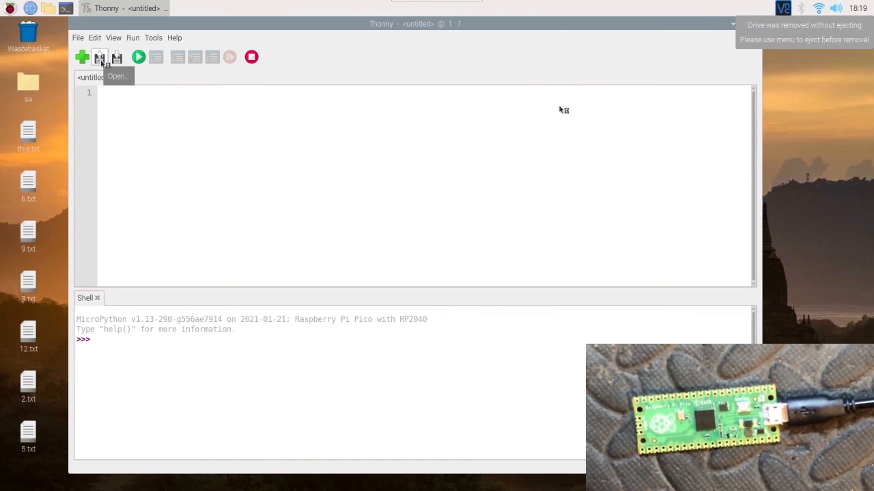
pyautogui.click(99, 56)
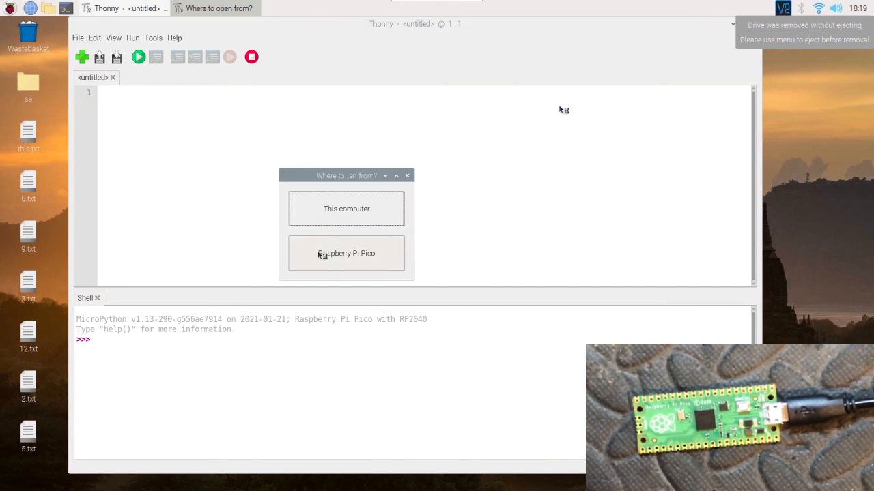
# Open main.py from the Pico, replace the loop header with 'while True:', and save
pyautogui.click(346, 253)
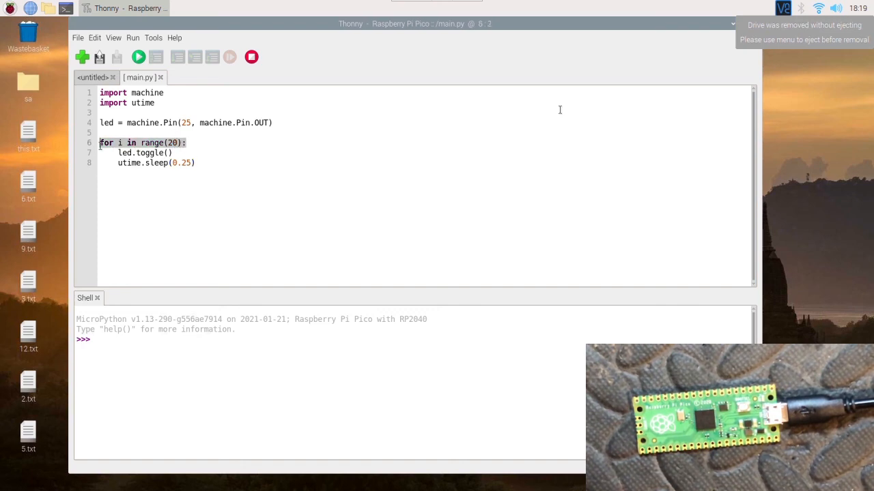
pyautogui.write('while')
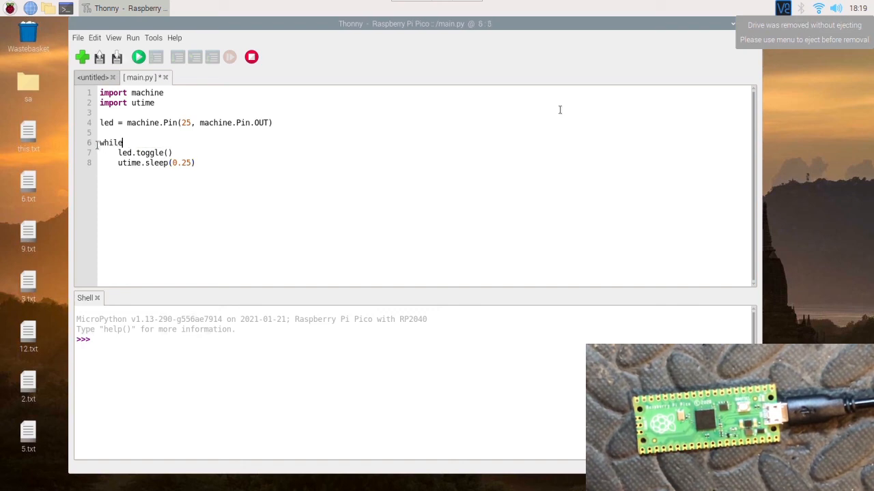
pyautogui.write('True')
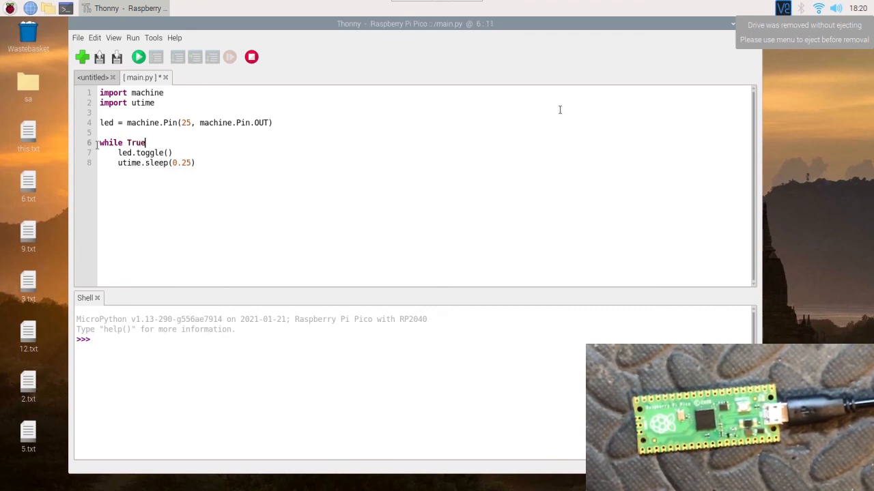
pyautogui.write(':')
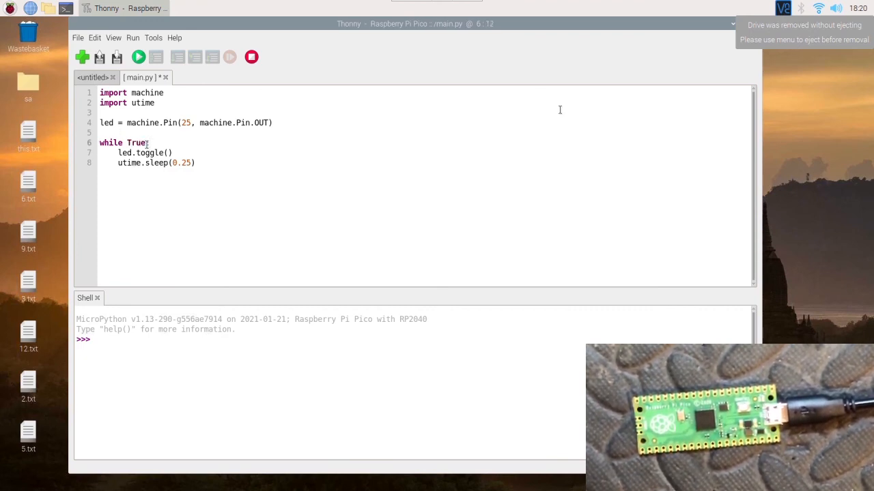
pyautogui.doubleClick(136, 143)
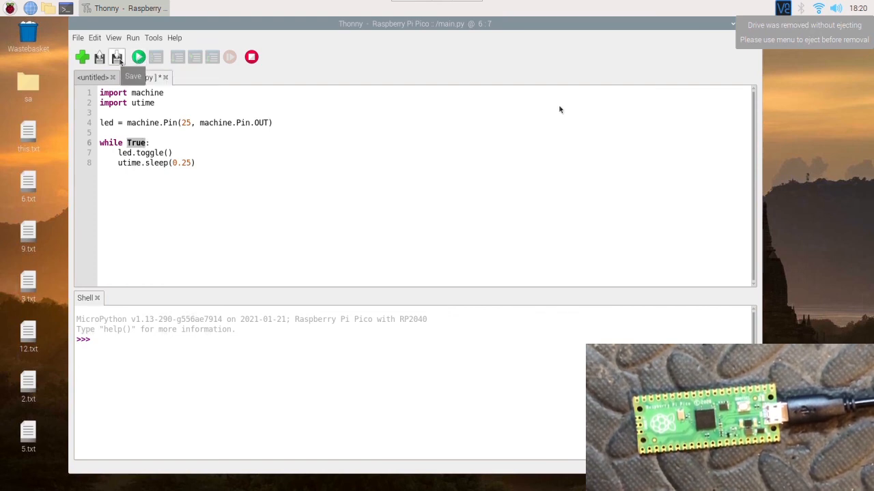
pyautogui.click(116, 56)
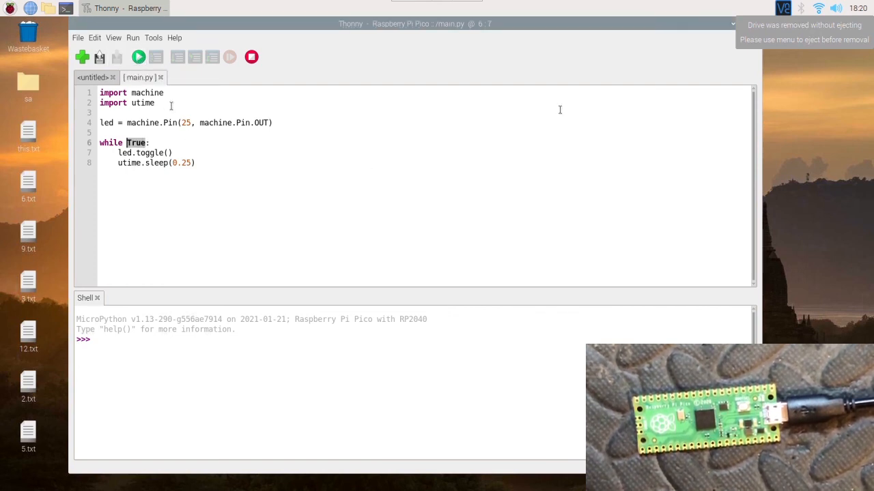
pyautogui.moveTo(139, 57)
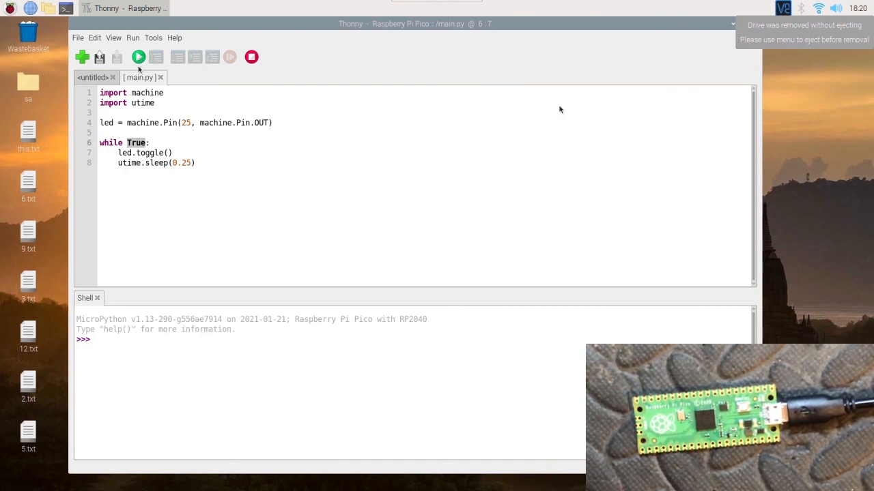
pyautogui.moveTo(153, 213)
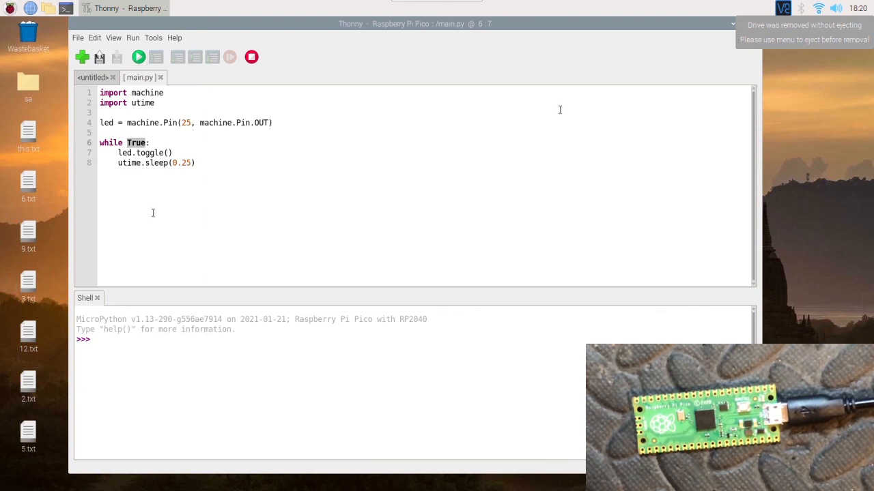